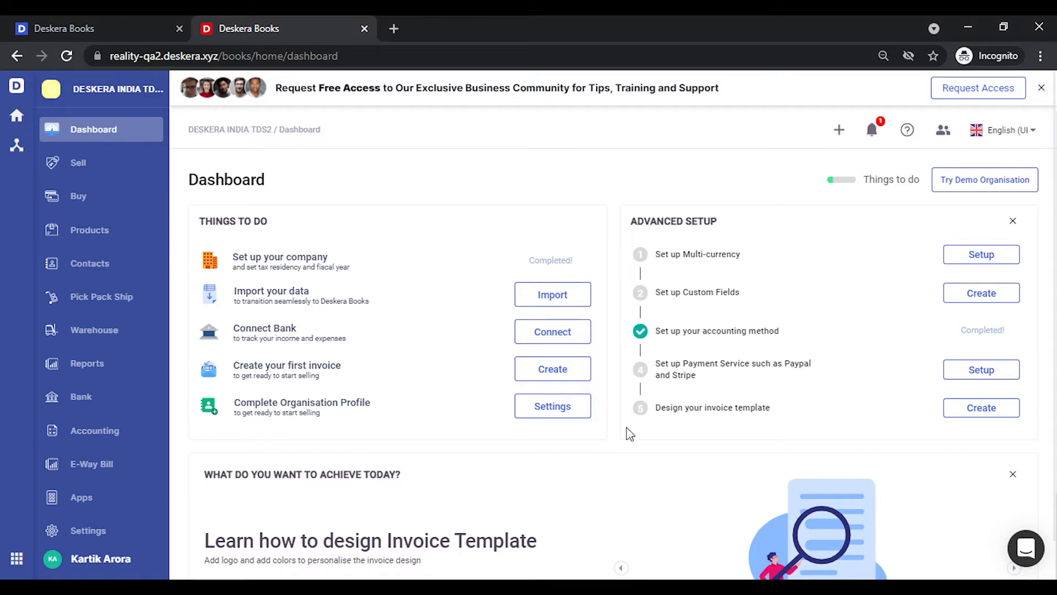
mouse_move(88, 529)
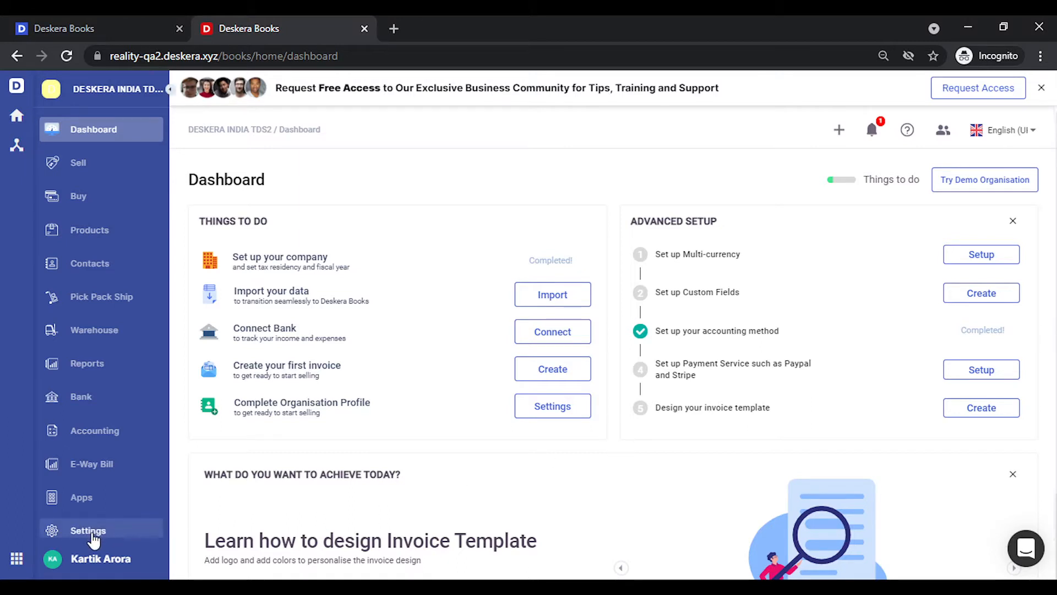
Step: Reach the Edit Company form via Settings and Organisation Profile
left_click(88, 531)
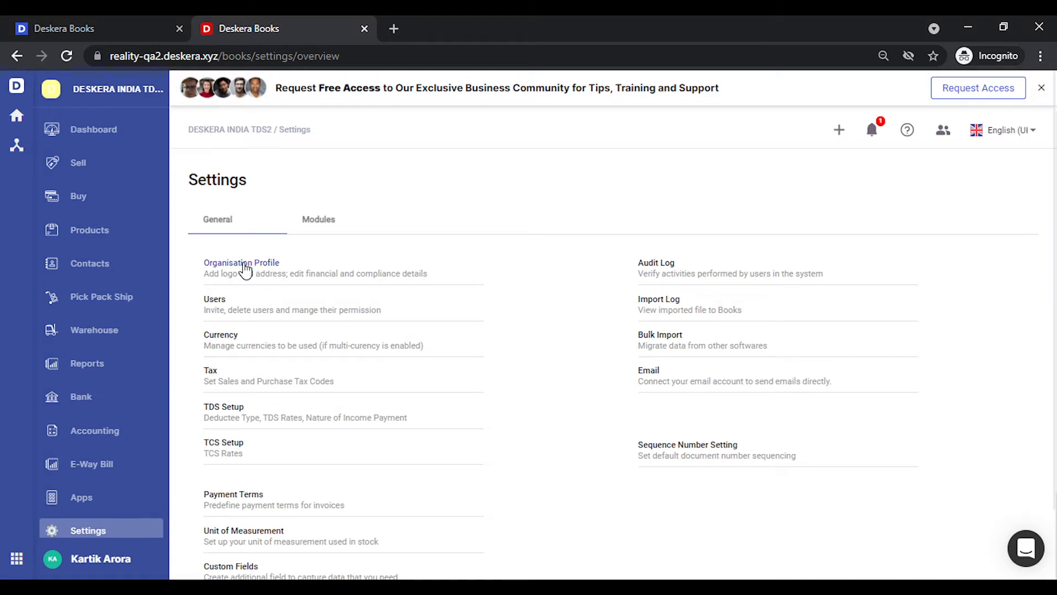
left_click(242, 262)
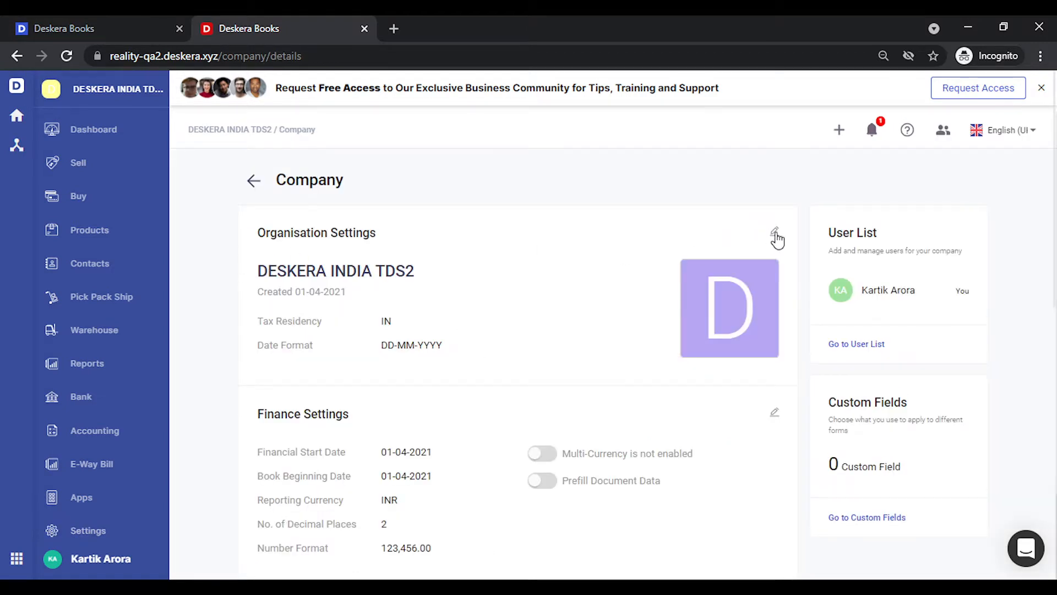
left_click(774, 233)
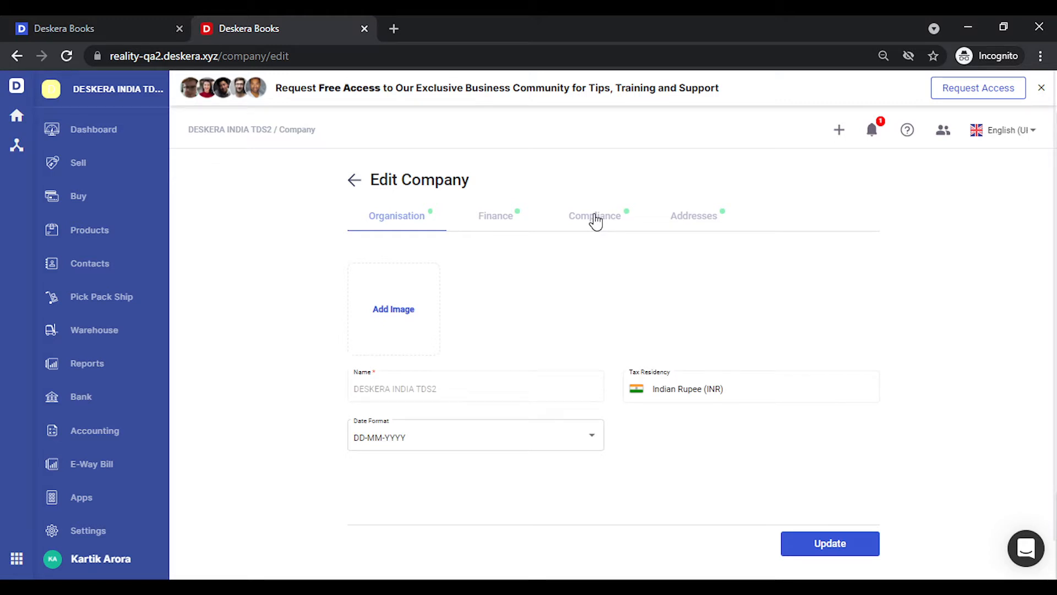
Step: In Compliance, switch Enable e-Invoice on and opt in for e-Invoicing
left_click(594, 214)
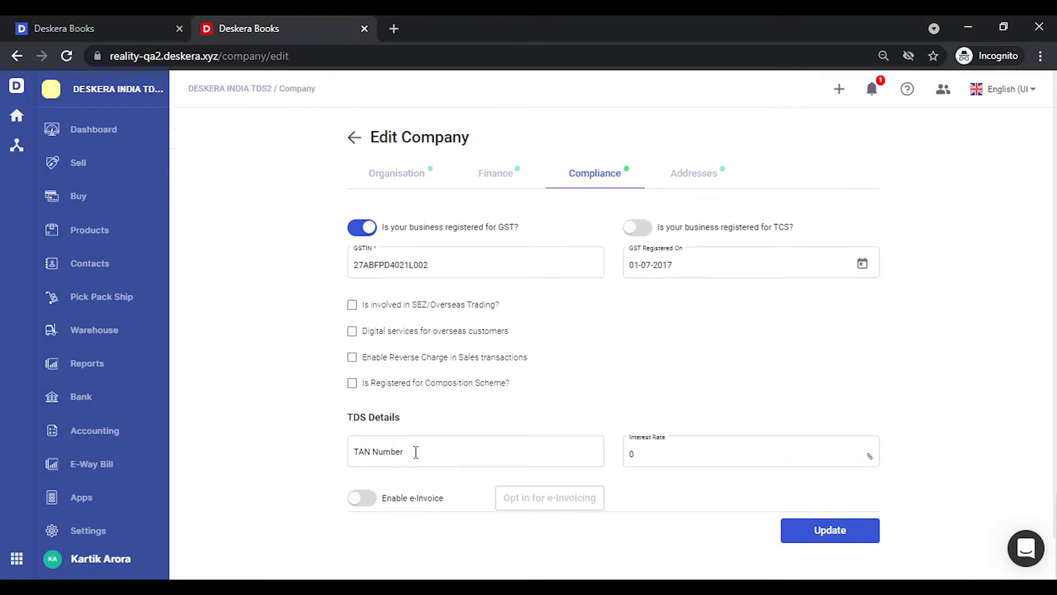
left_click(361, 498)
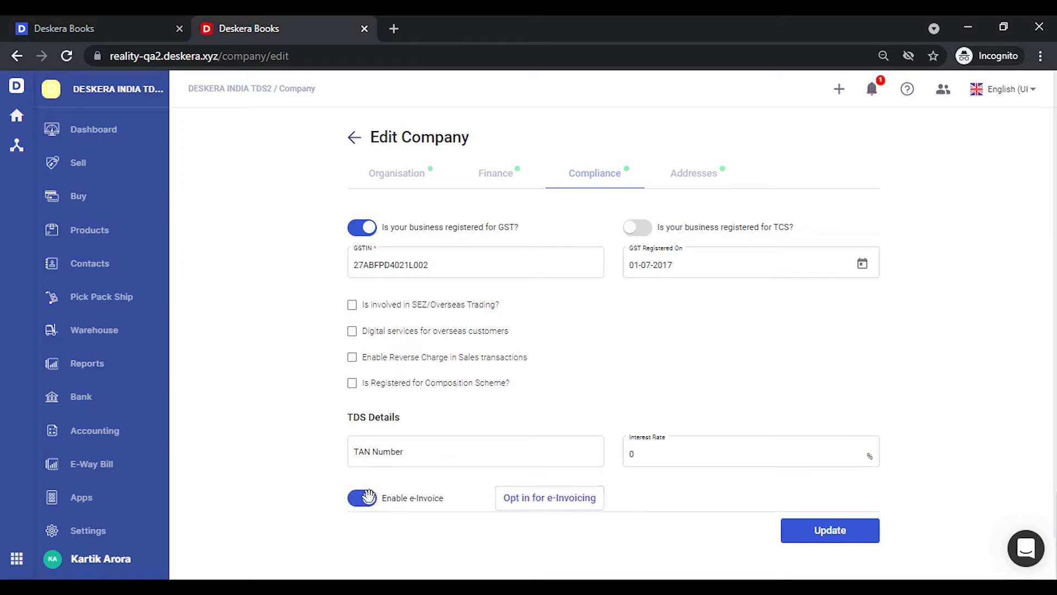
left_click(548, 498)
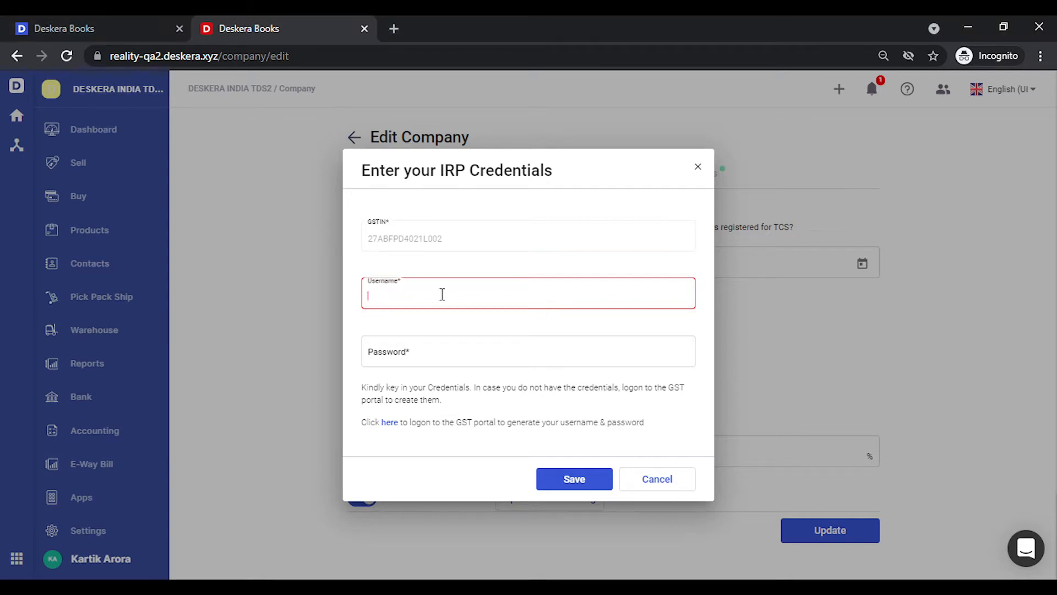
Step: Save IRP credentials with username 'nsdlTest', then update the company settings and confirm the warning
type("nsdlTest")
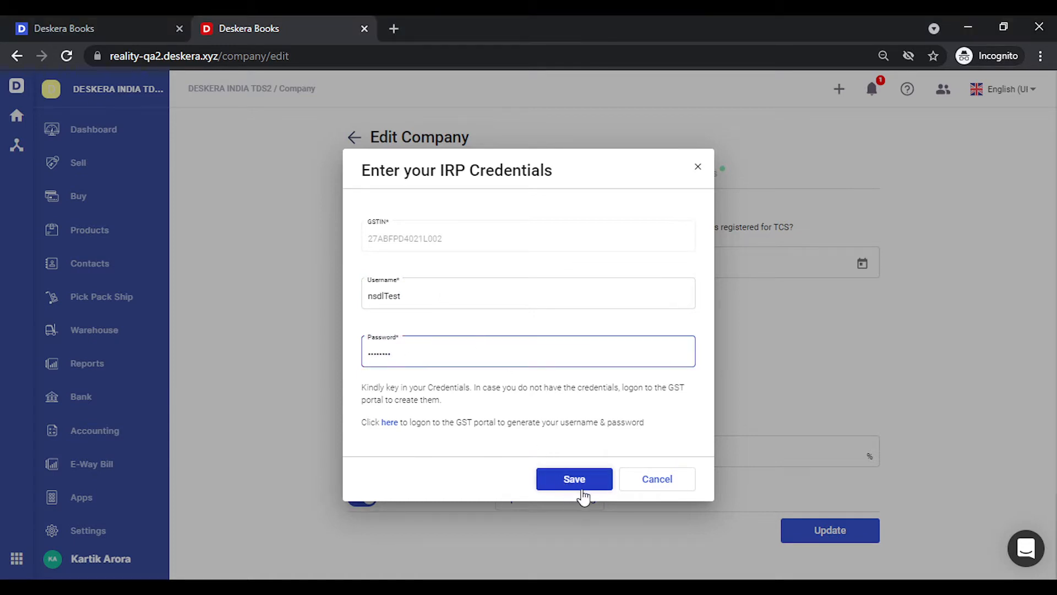
left_click(573, 479)
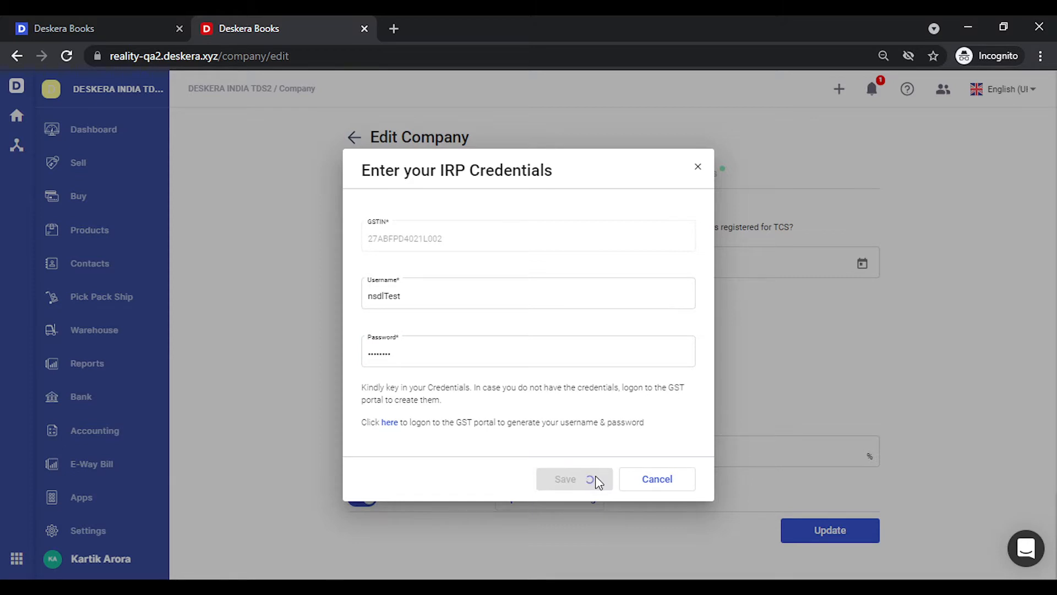
left_click(564, 479)
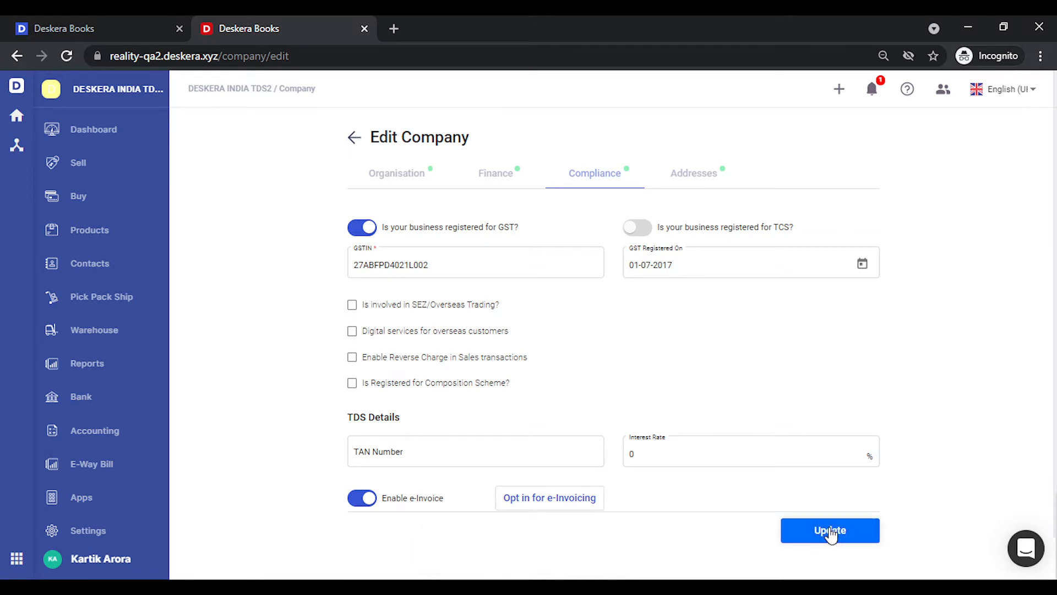
left_click(829, 531)
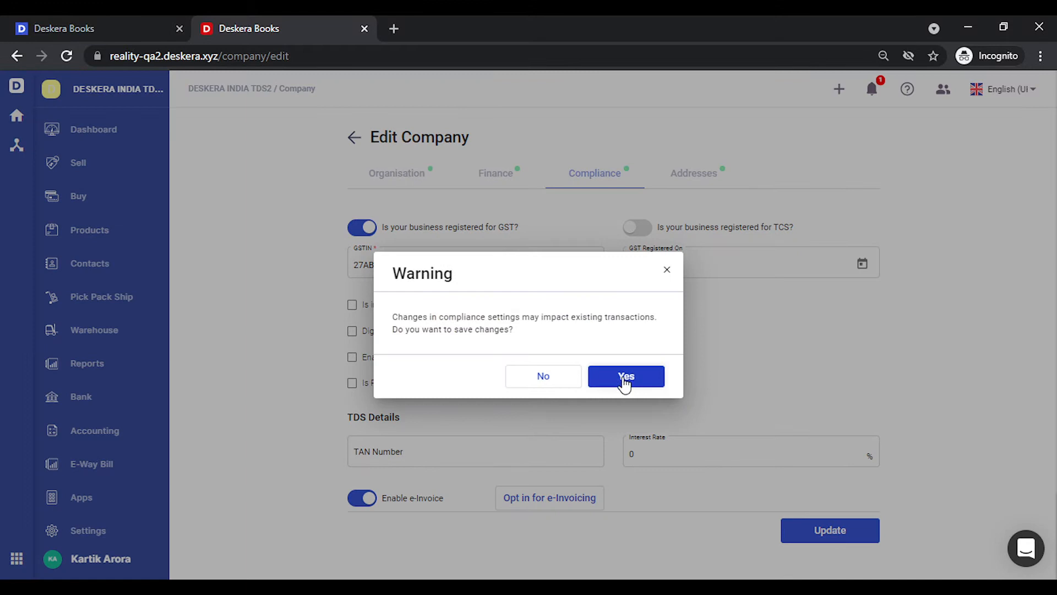
left_click(625, 376)
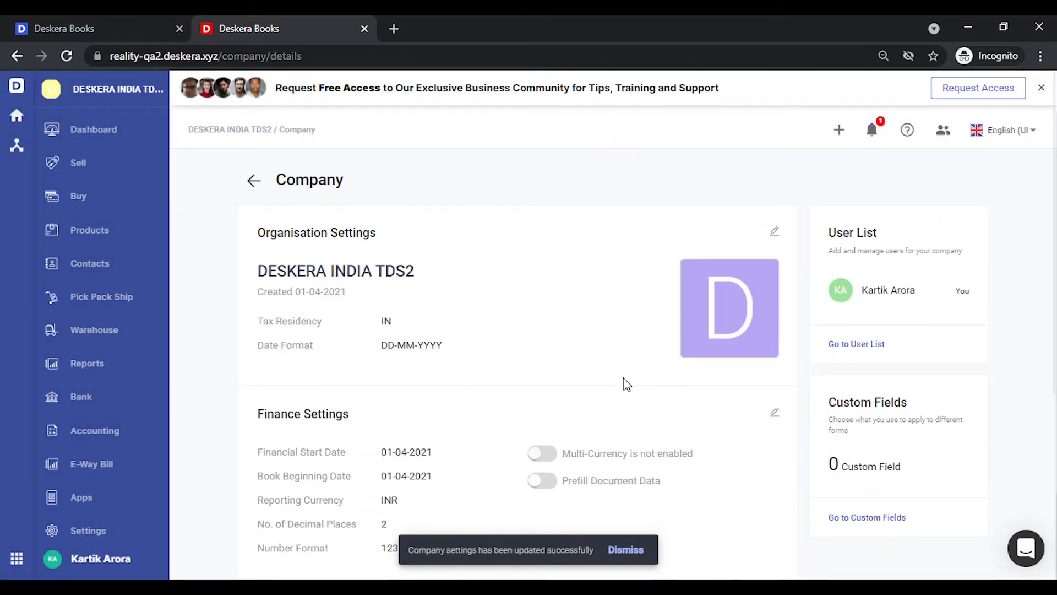
Step: Go to the sales invoices list and show the Create New choices
left_click(77, 163)
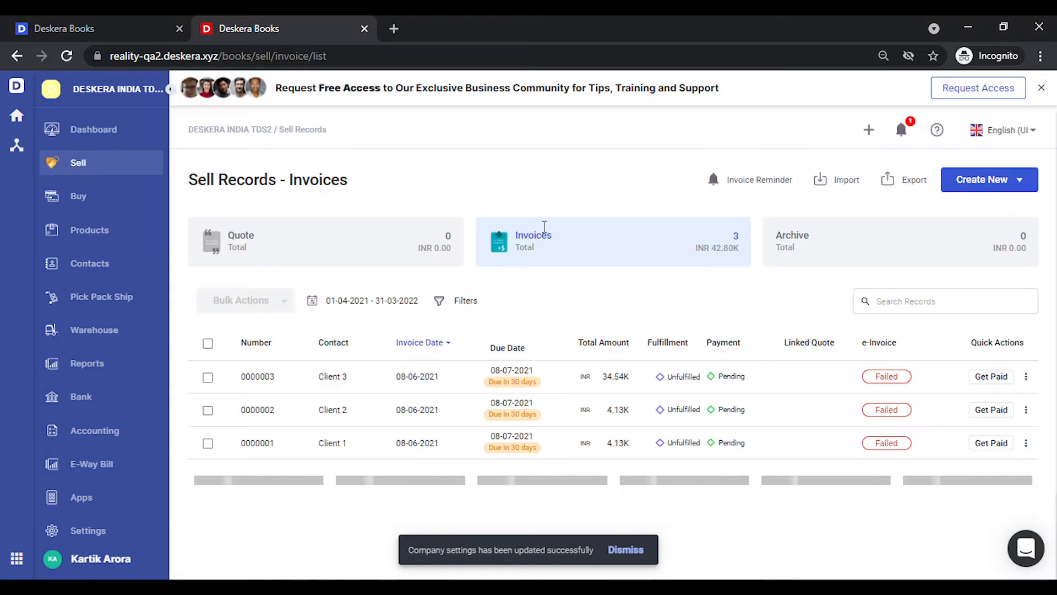
left_click(625, 549)
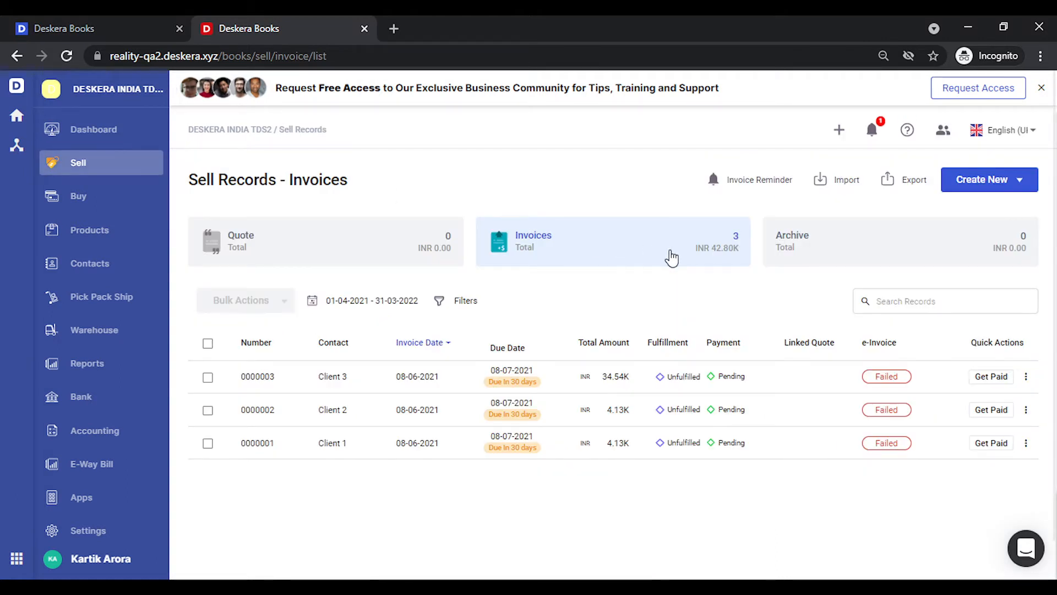
mouse_move(921, 346)
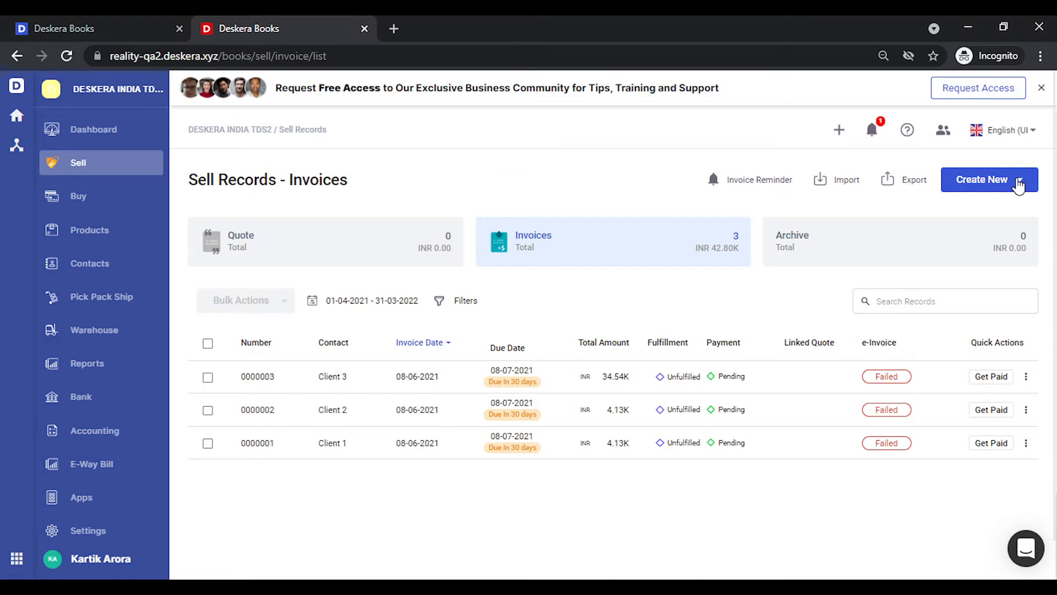
left_click(981, 179)
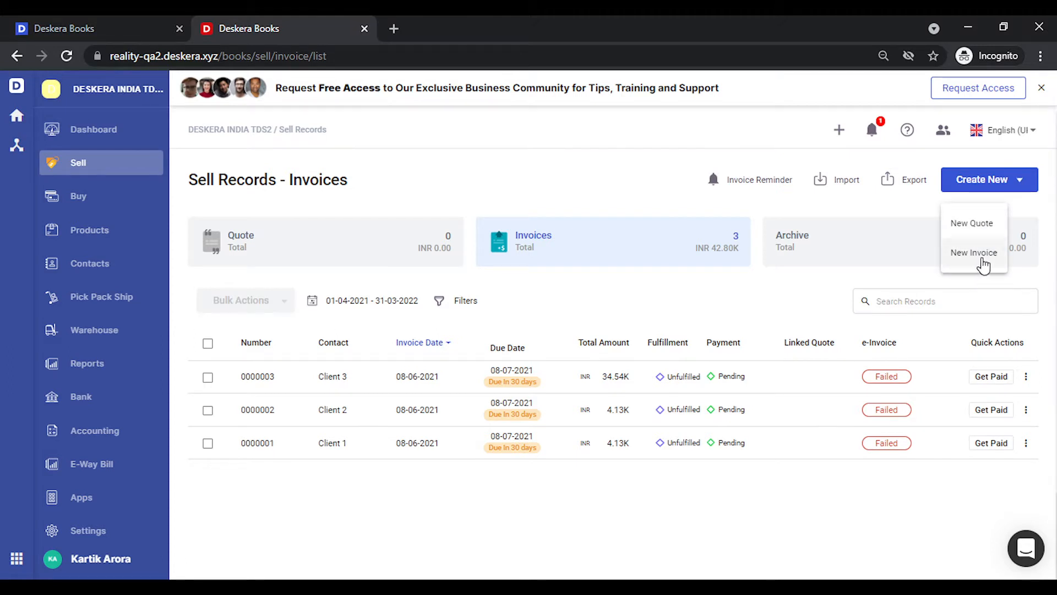
Step: Create and save an invoice for Client 3 with three Ext HDD 1 TB units totalling 12,390.00
left_click(973, 252)
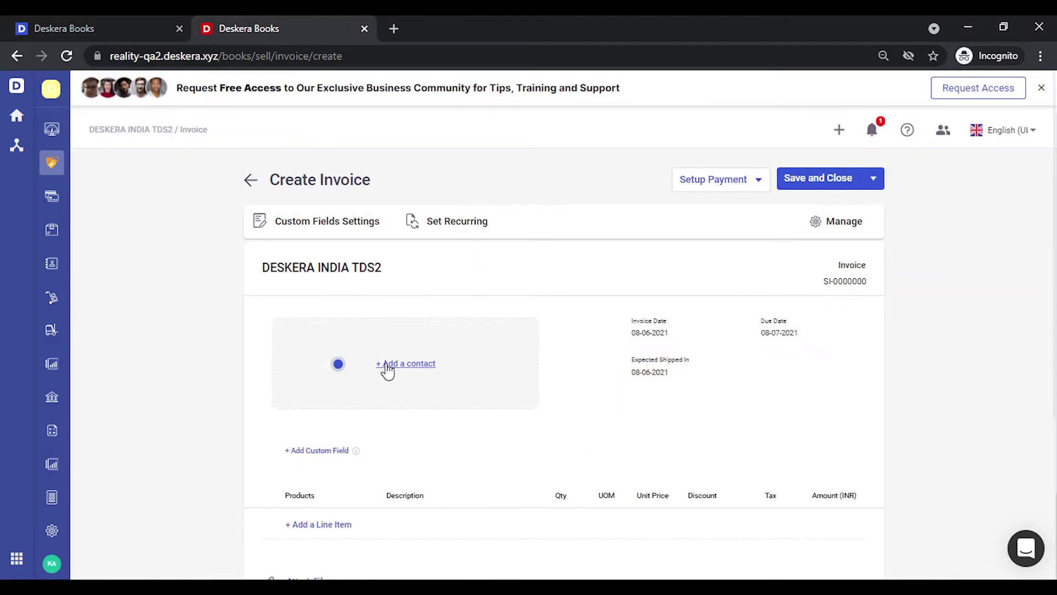
left_click(405, 363)
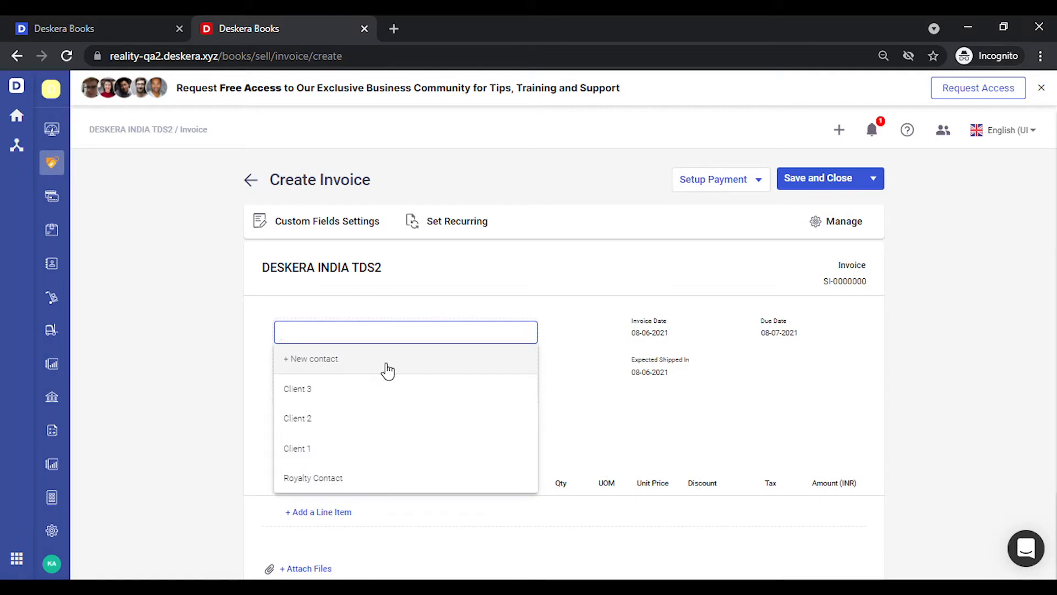
mouse_move(326, 488)
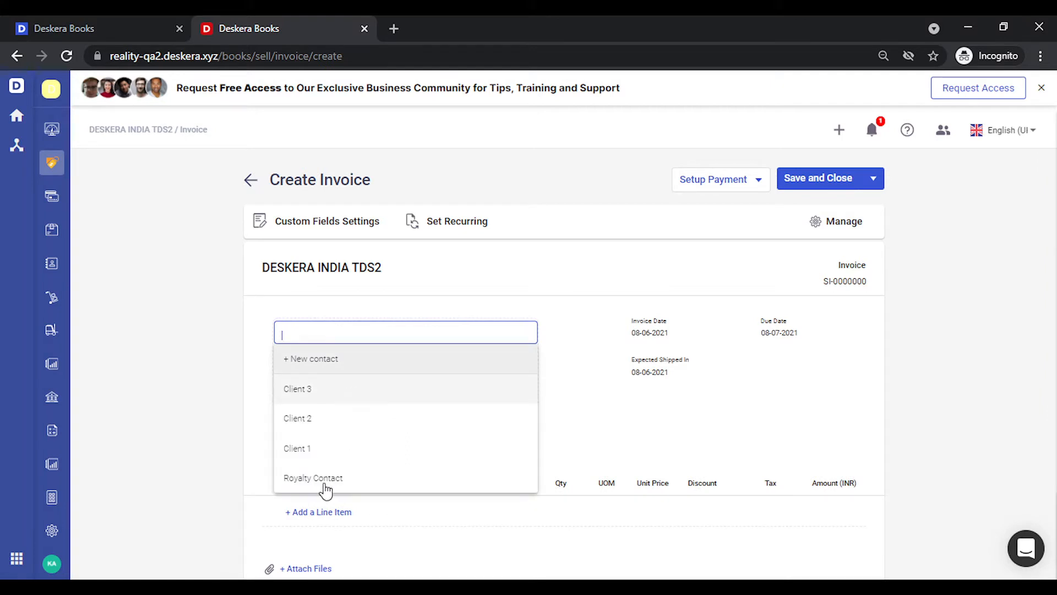
left_click(298, 389)
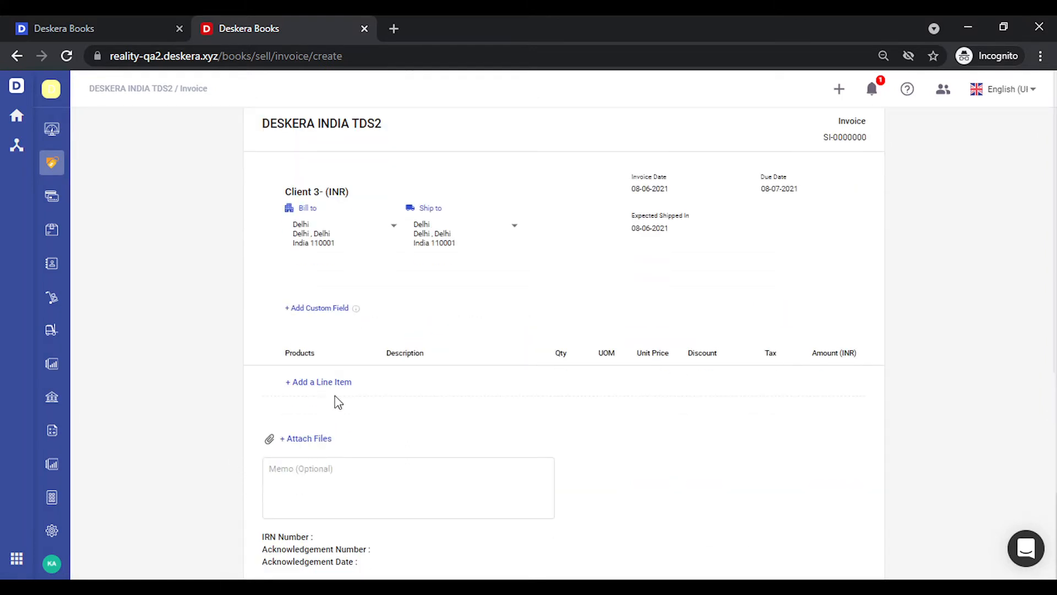
left_click(318, 382)
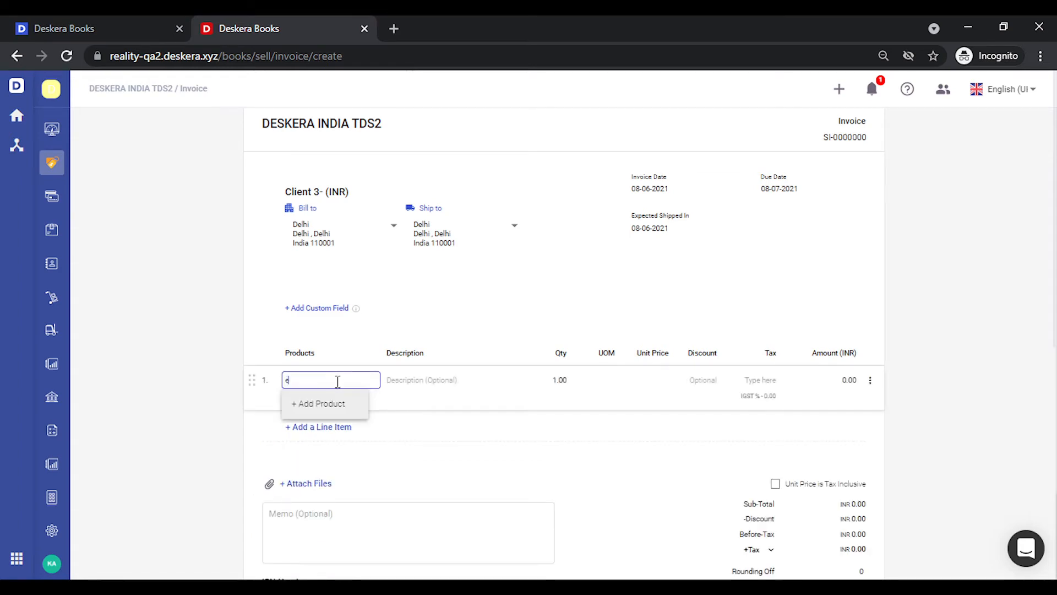
type("x")
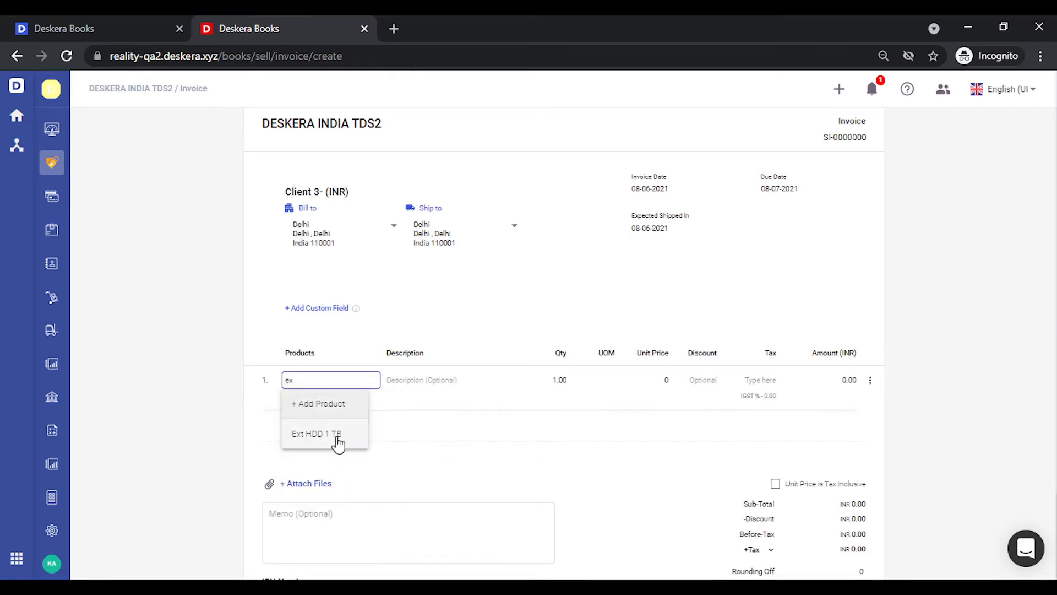
left_click(316, 433)
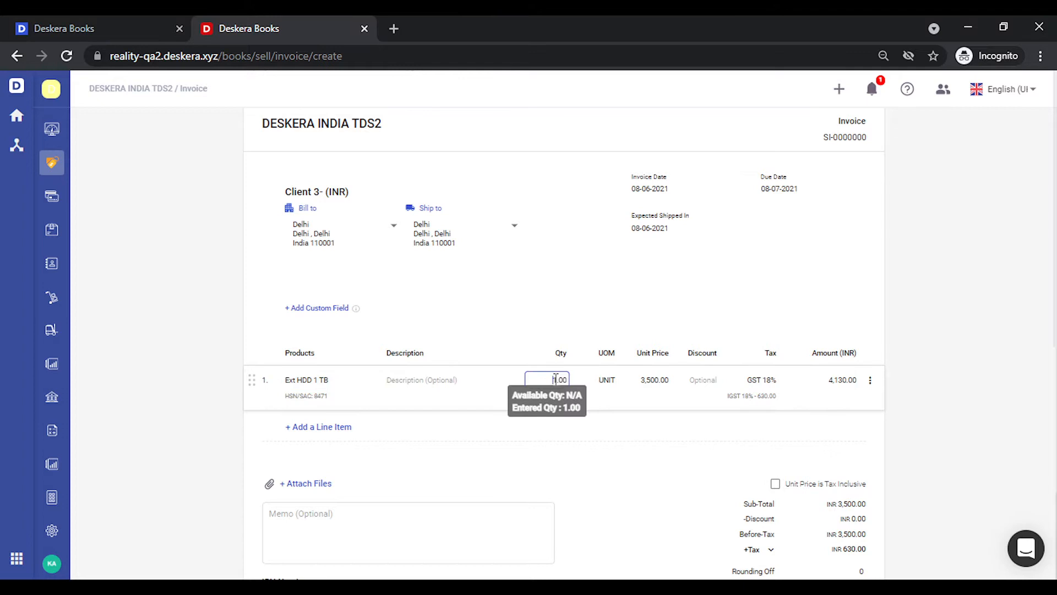
type("3")
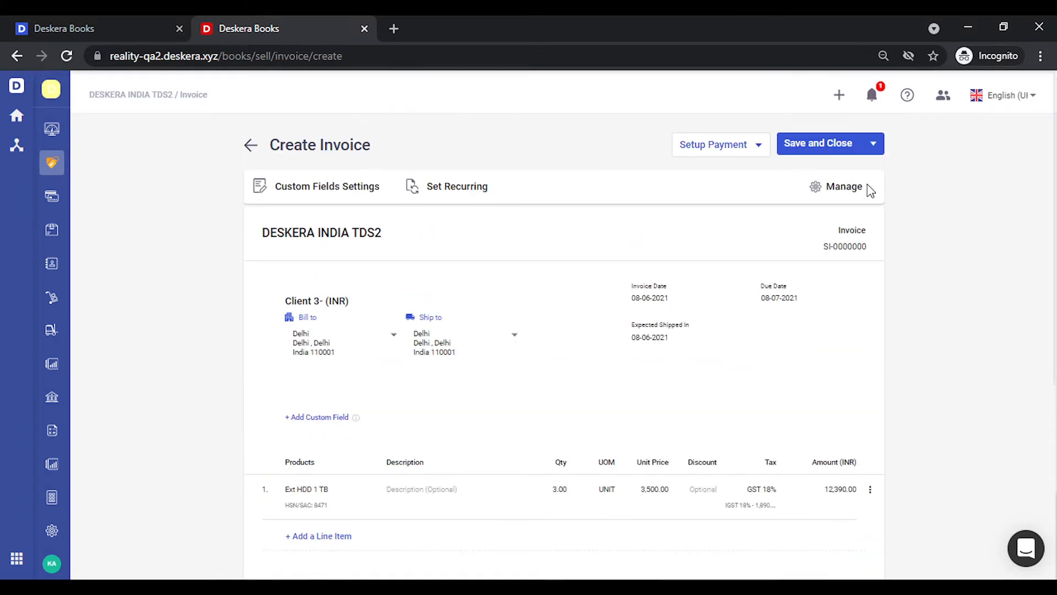
mouse_move(818, 143)
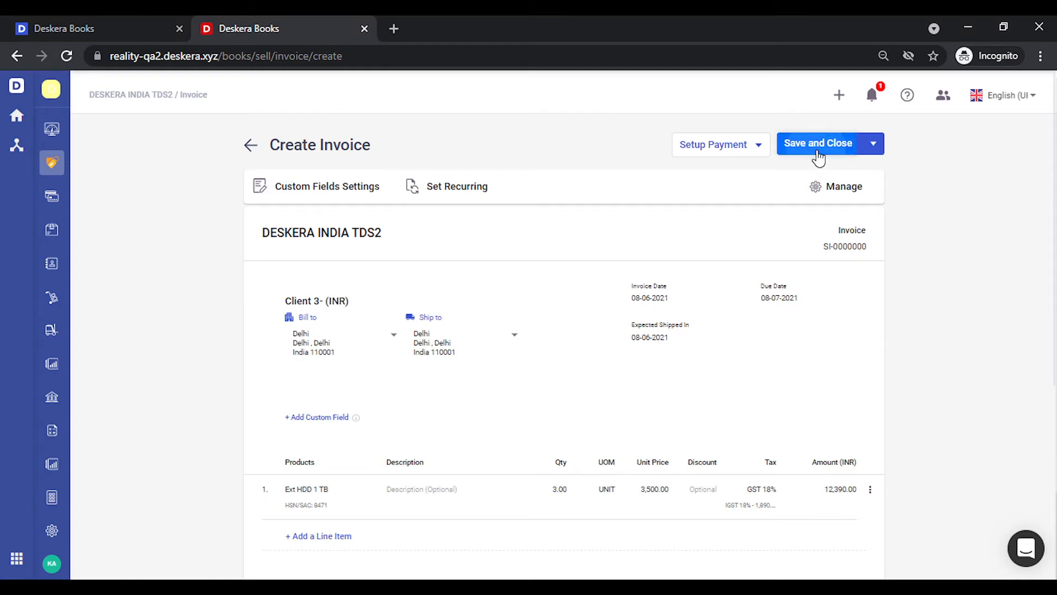
left_click(818, 143)
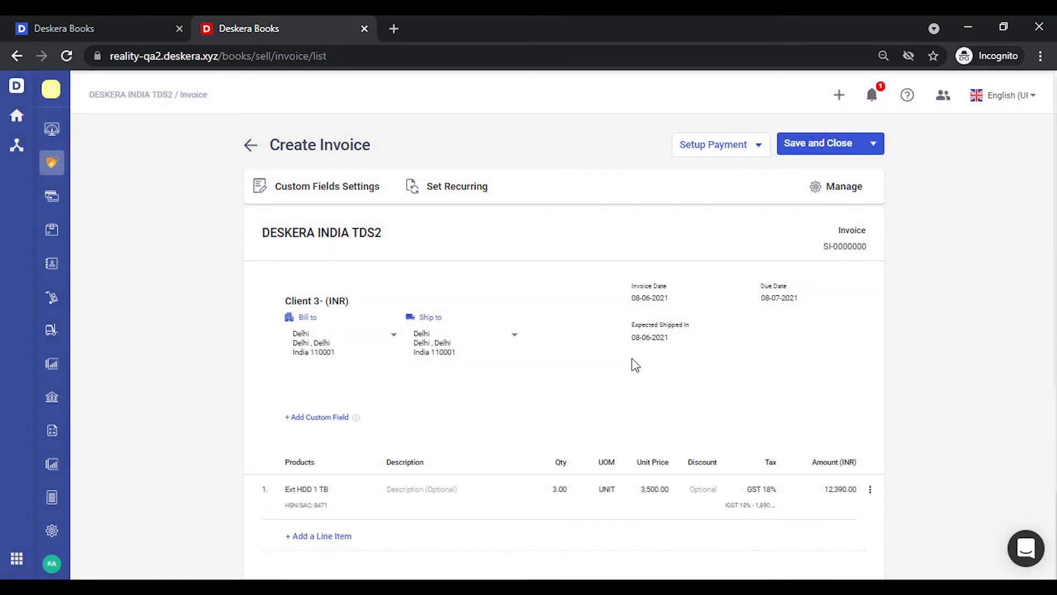
Step: Generate the e-invoice for SI-0000001 from its row actions and view its details
left_click(818, 143)
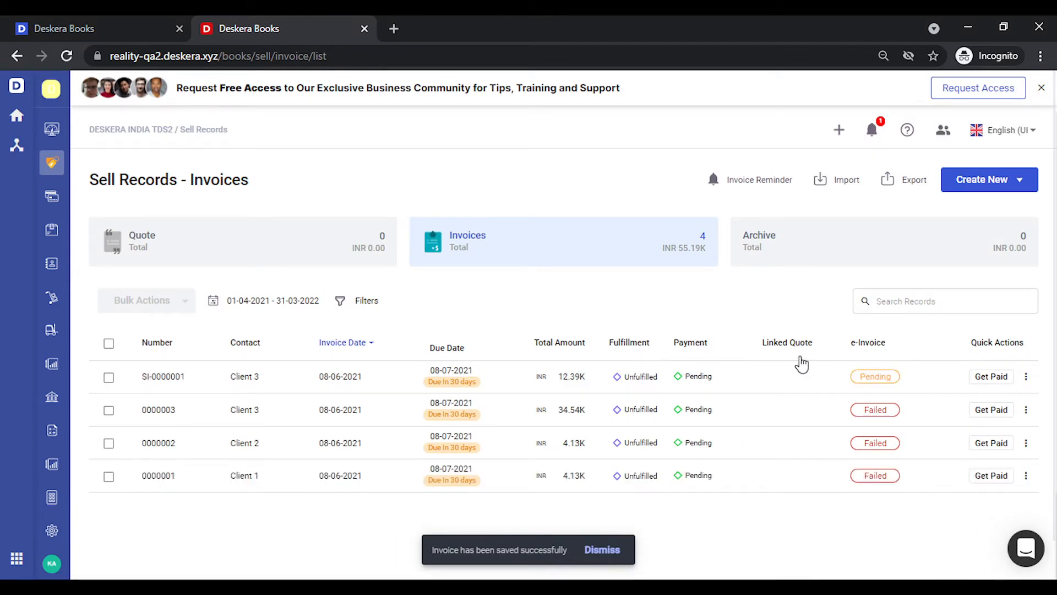
left_click(1026, 377)
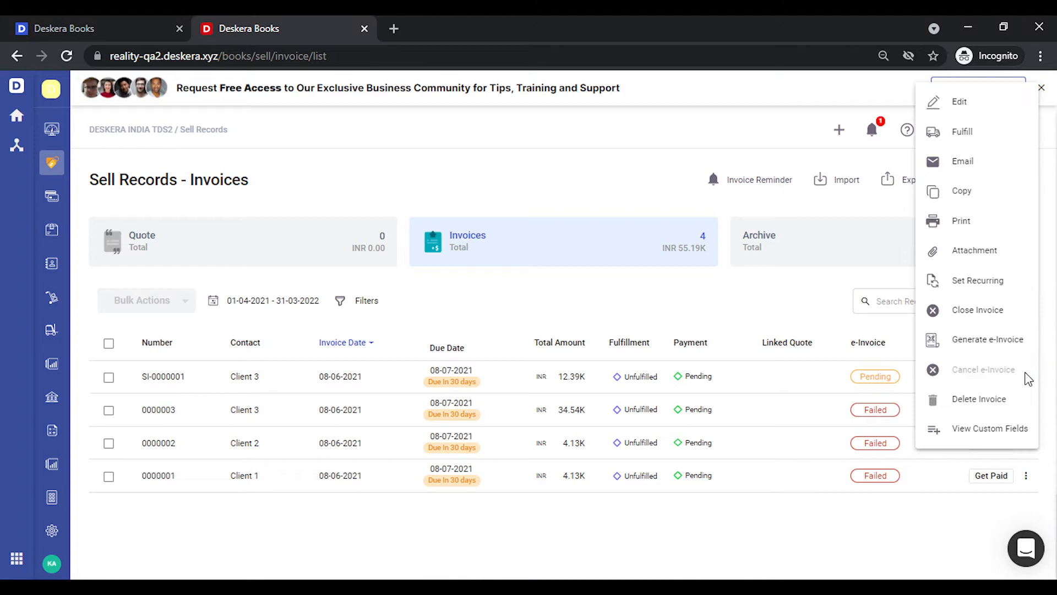
mouse_move(998, 343)
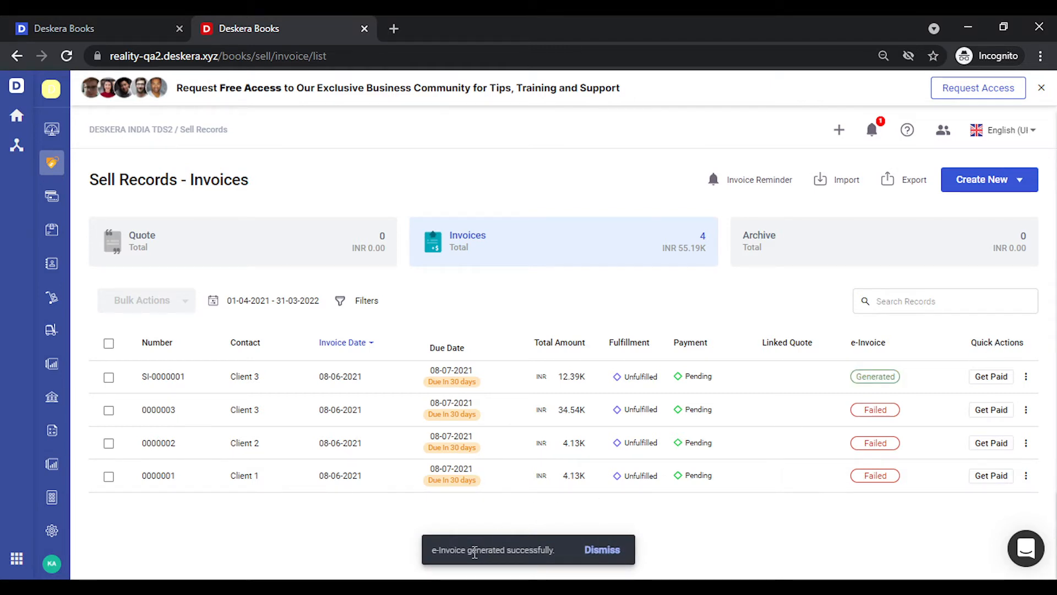
left_click(601, 550)
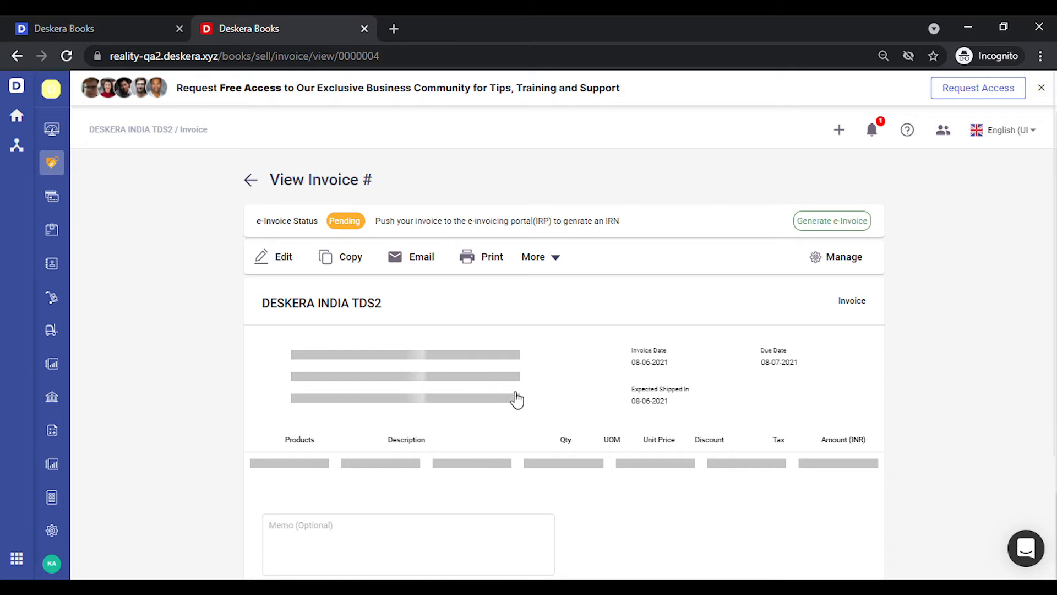
Step: Check SI-0000001's IRN and acknowledgement details, then start its print preview
scroll("down", 3)
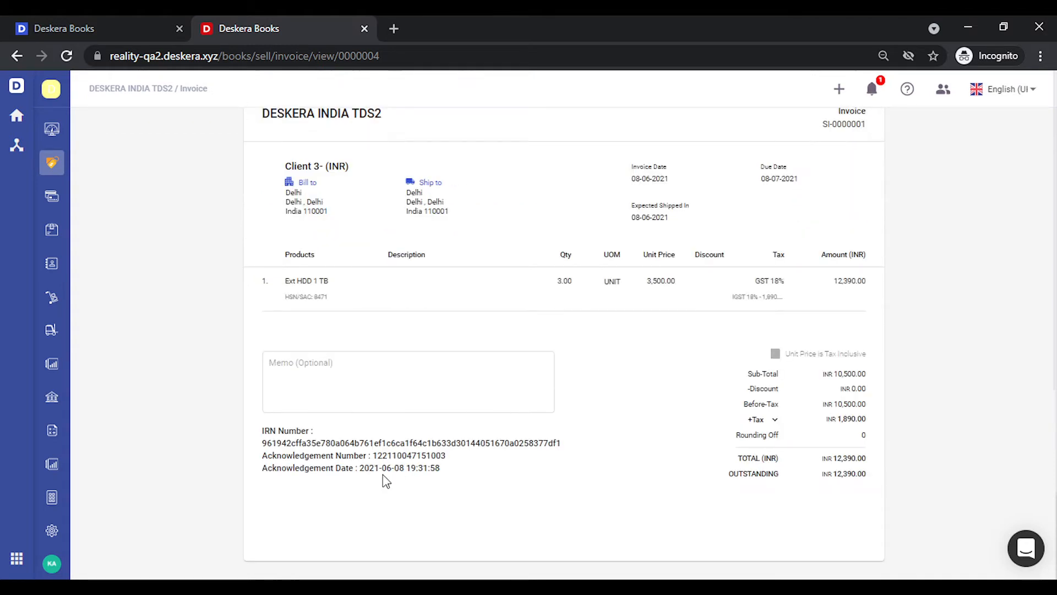
mouse_move(451, 461)
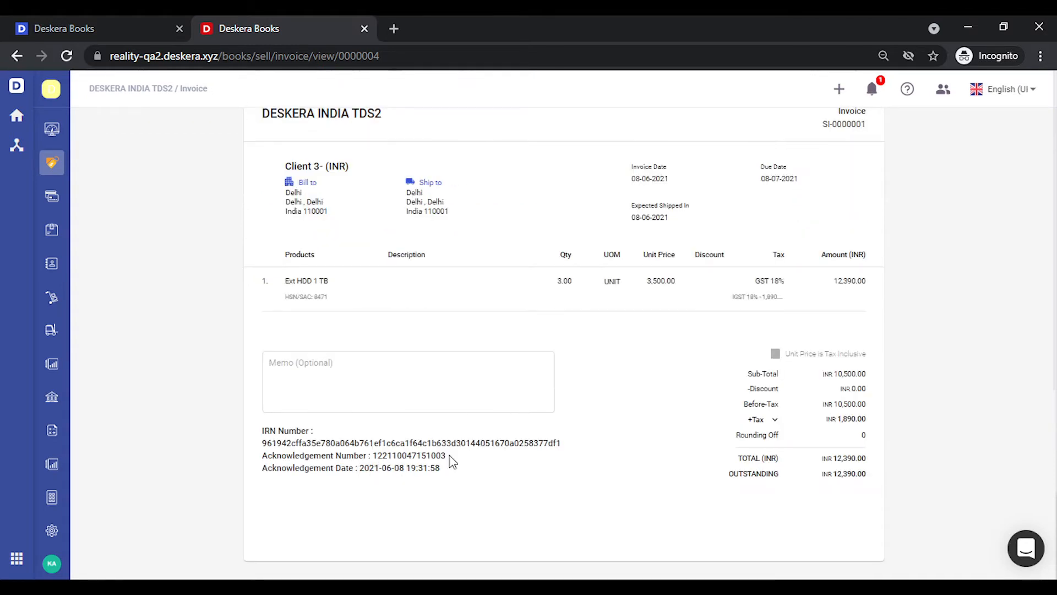
mouse_move(476, 458)
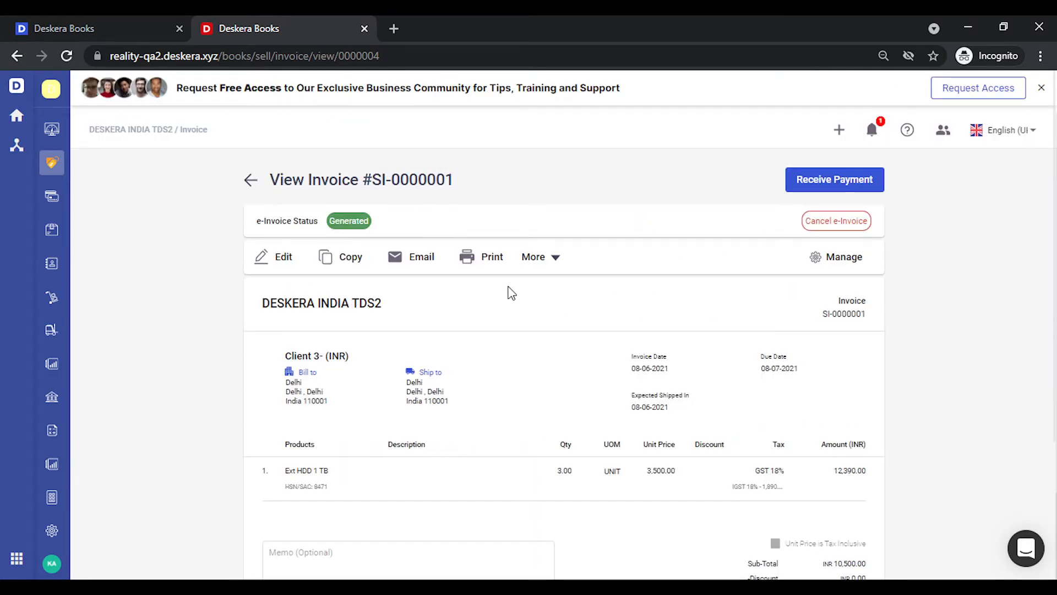
mouse_move(488, 263)
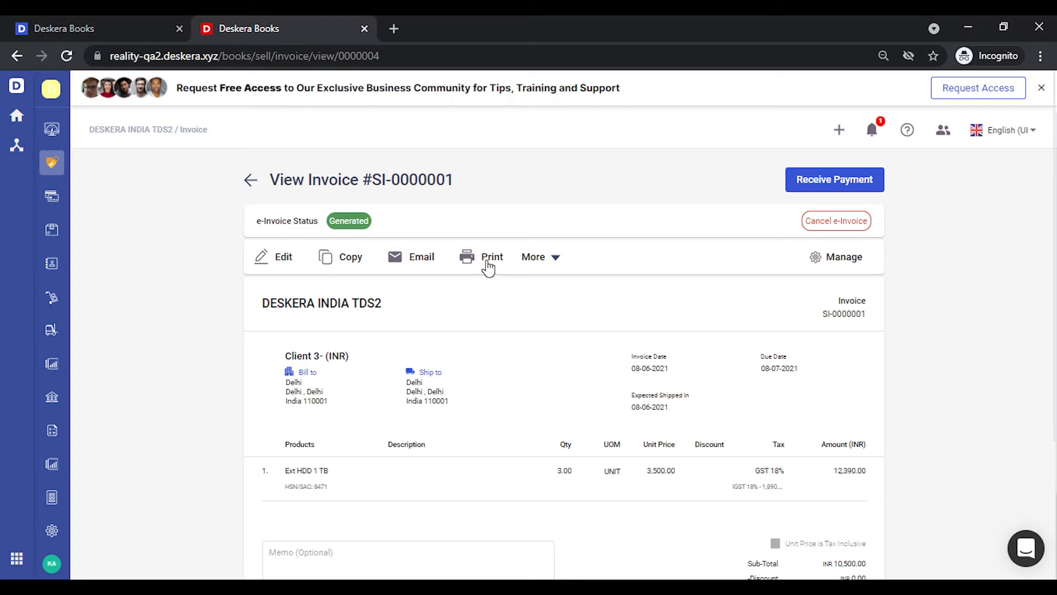
left_click(492, 257)
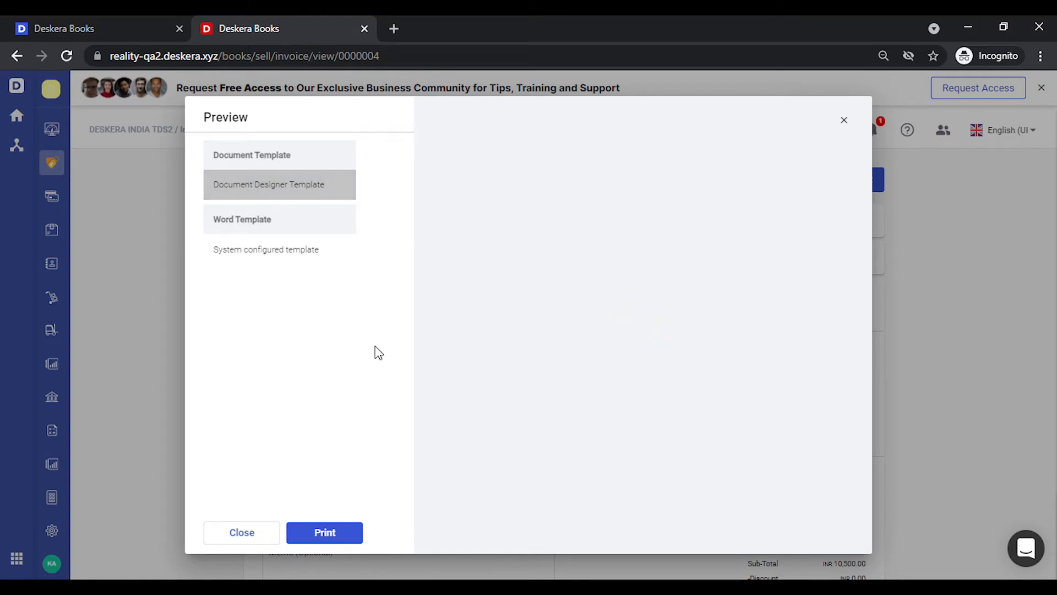
mouse_move(559, 315)
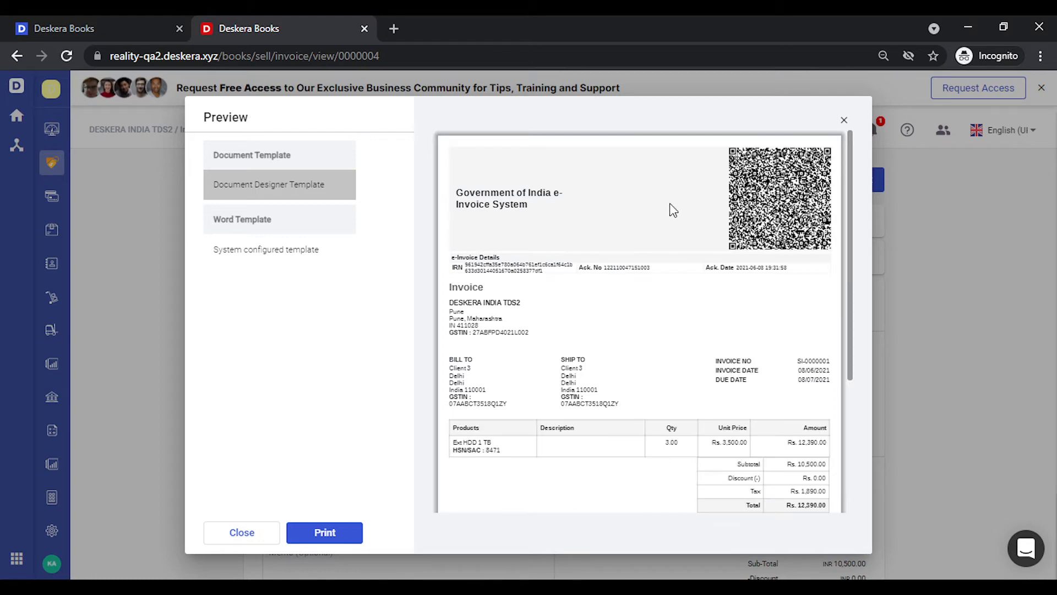
mouse_move(524, 290)
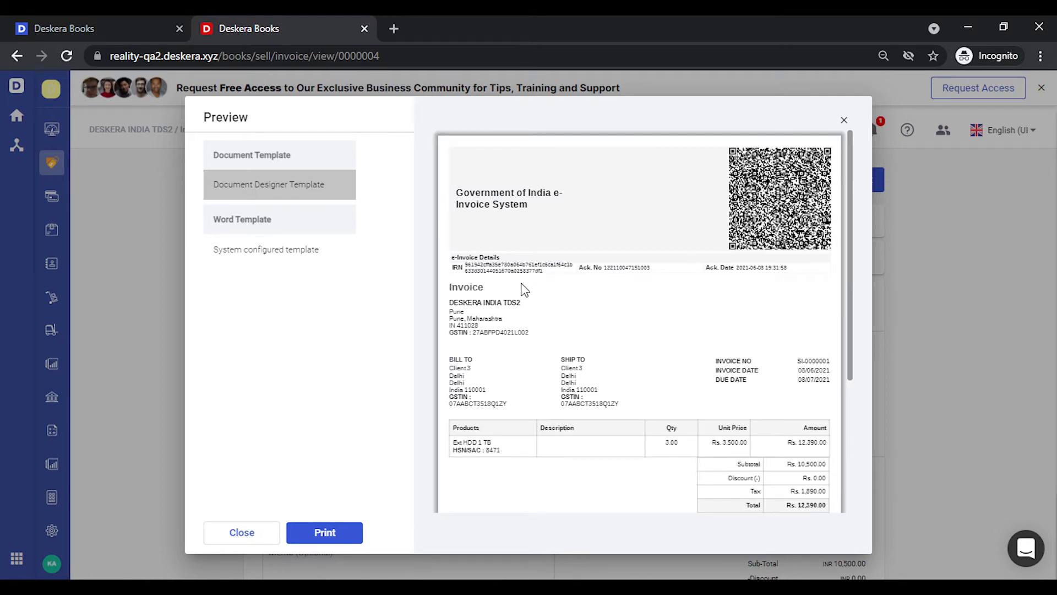
Step: Produce the one-page e-invoice PDF with QR code and review it in Chrome
left_click(324, 532)
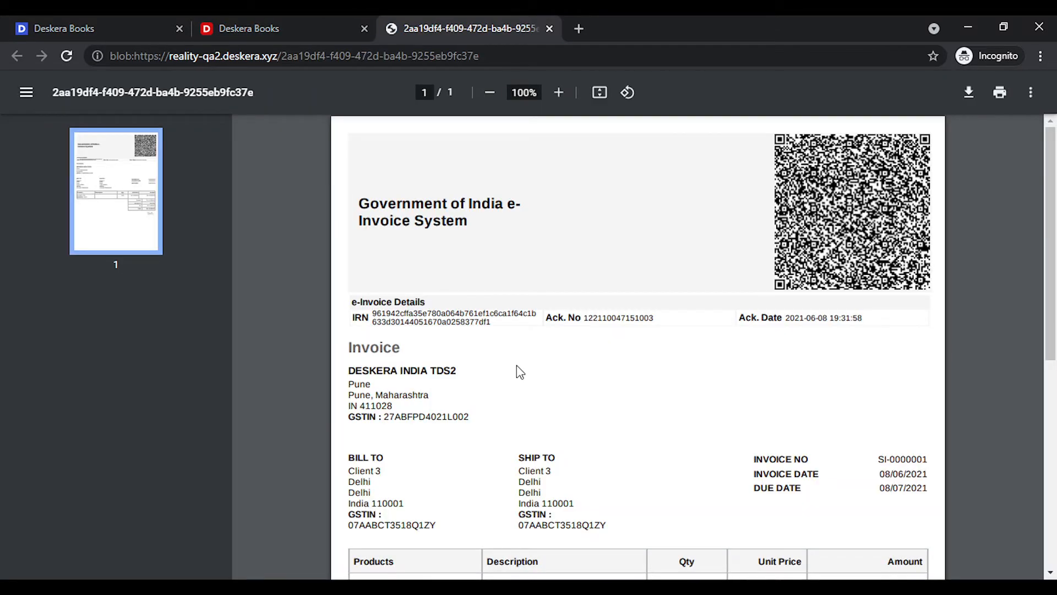
mouse_move(849, 222)
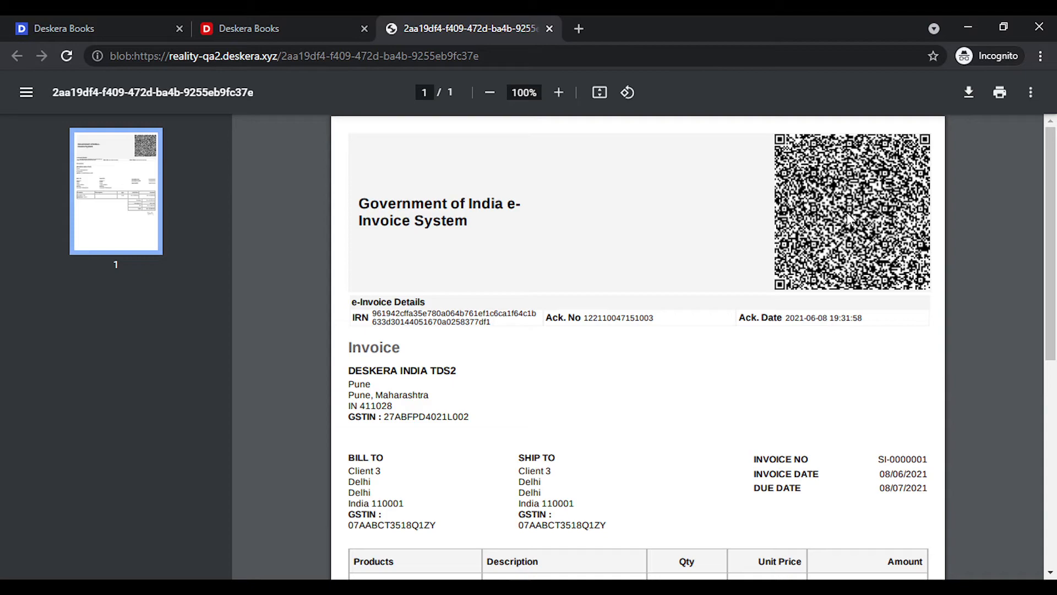
scroll("down", 3)
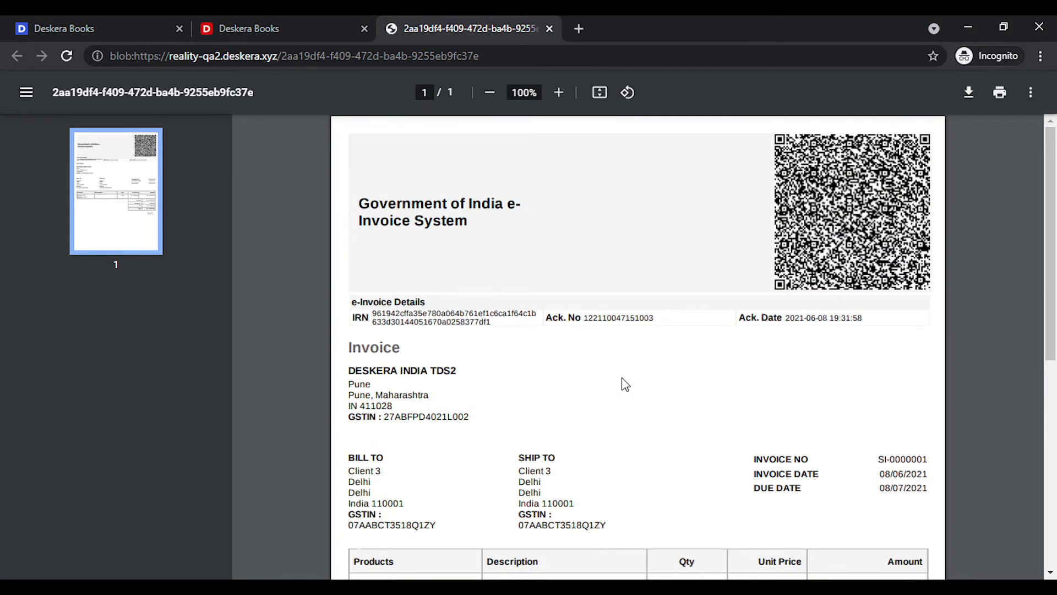
Step: Return to the invoice list and select all invoices except SI-0000001 for bulk actions
left_click(250, 29)
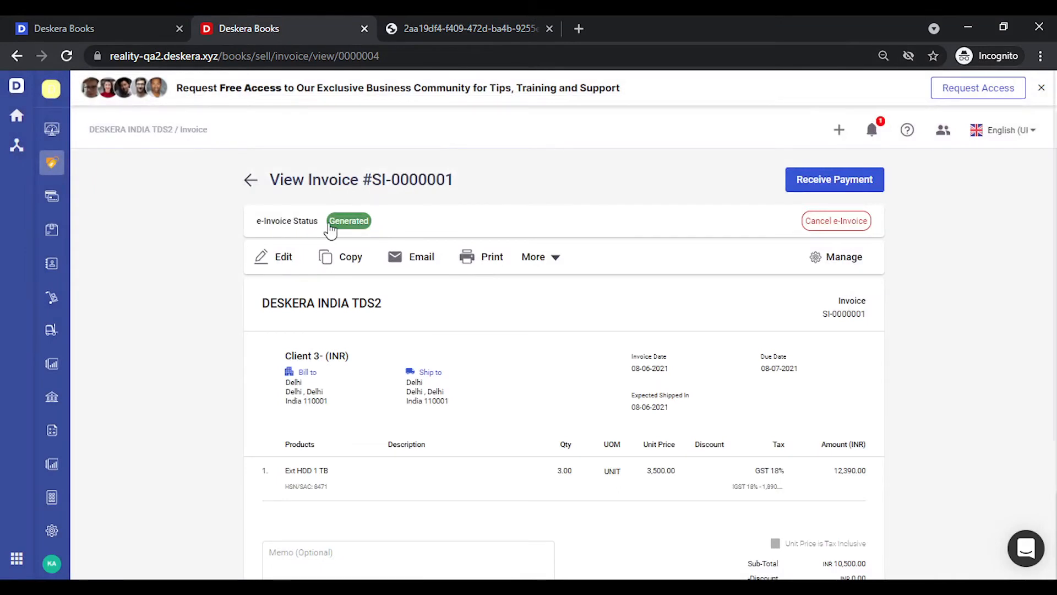
mouse_move(250, 179)
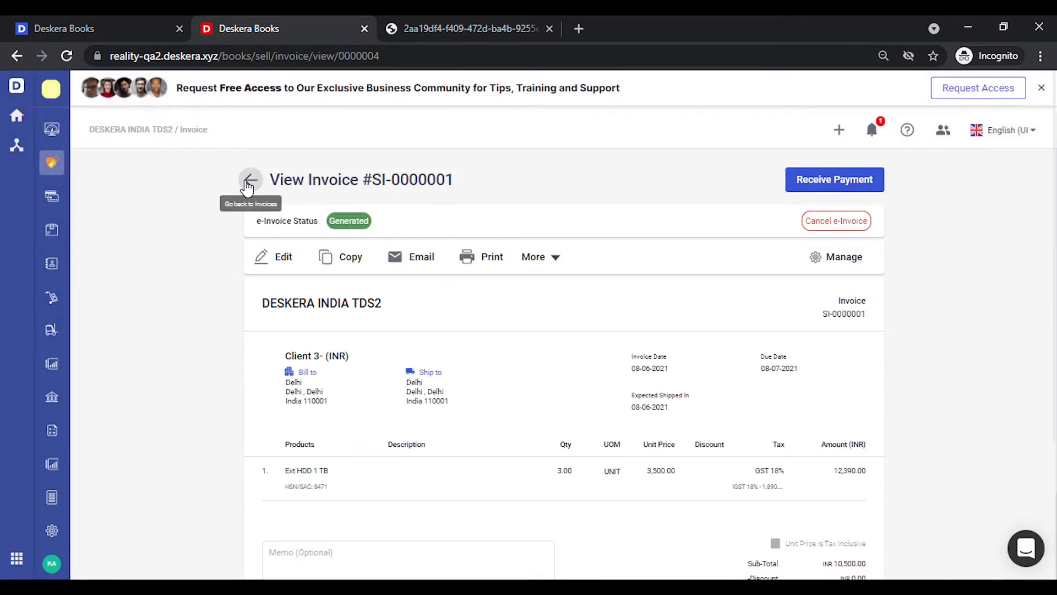
left_click(250, 179)
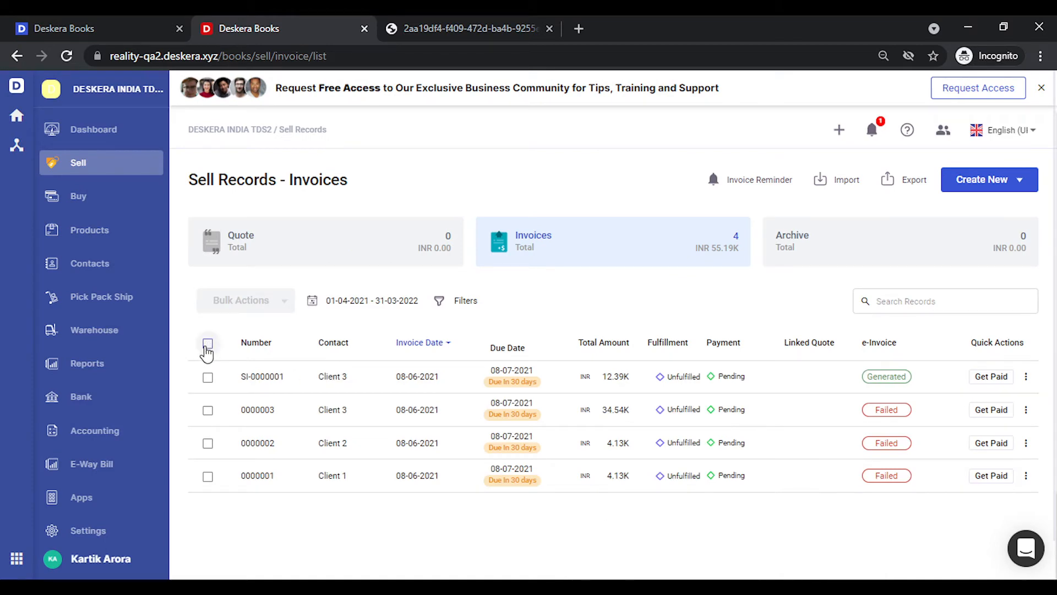
left_click(208, 344)
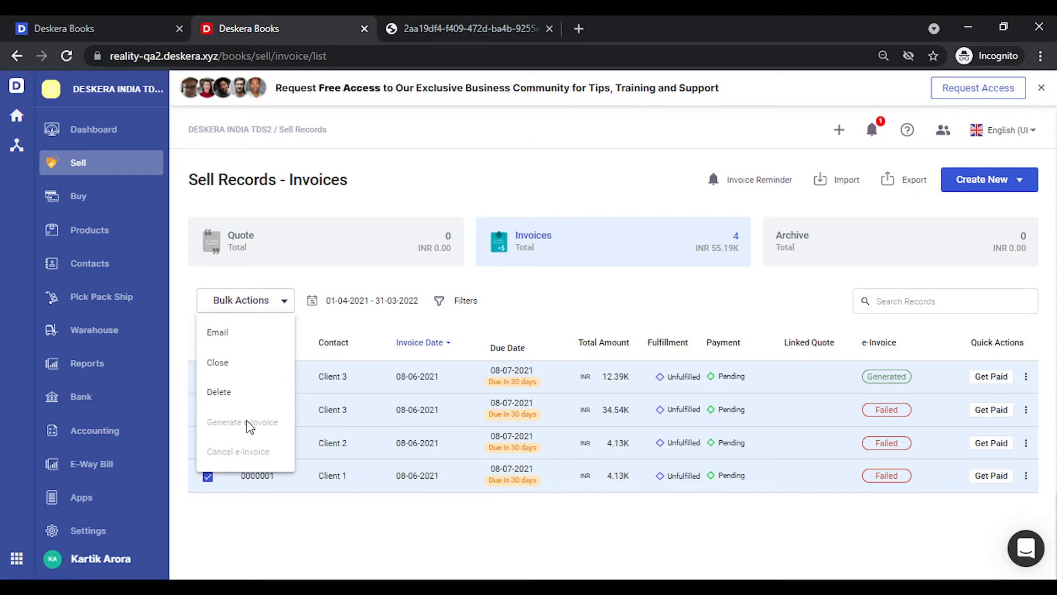
mouse_move(306, 397)
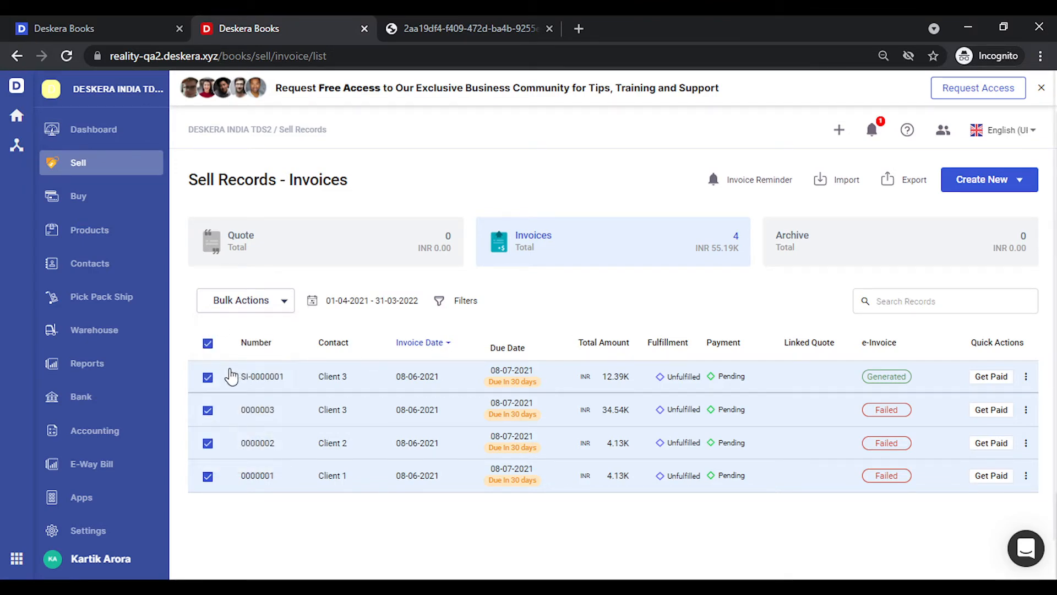
left_click(208, 377)
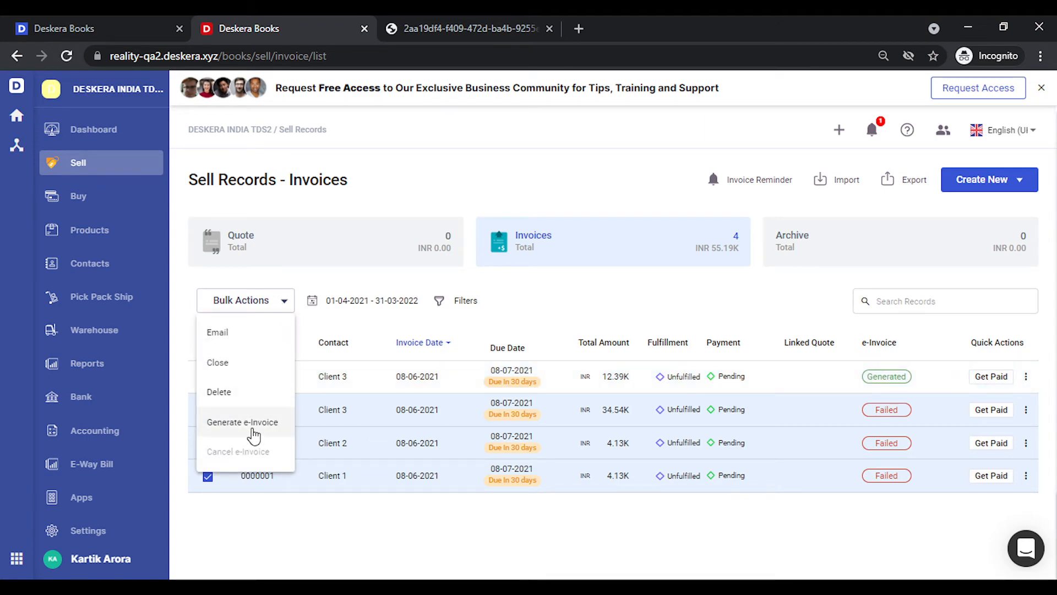
mouse_move(646, 313)
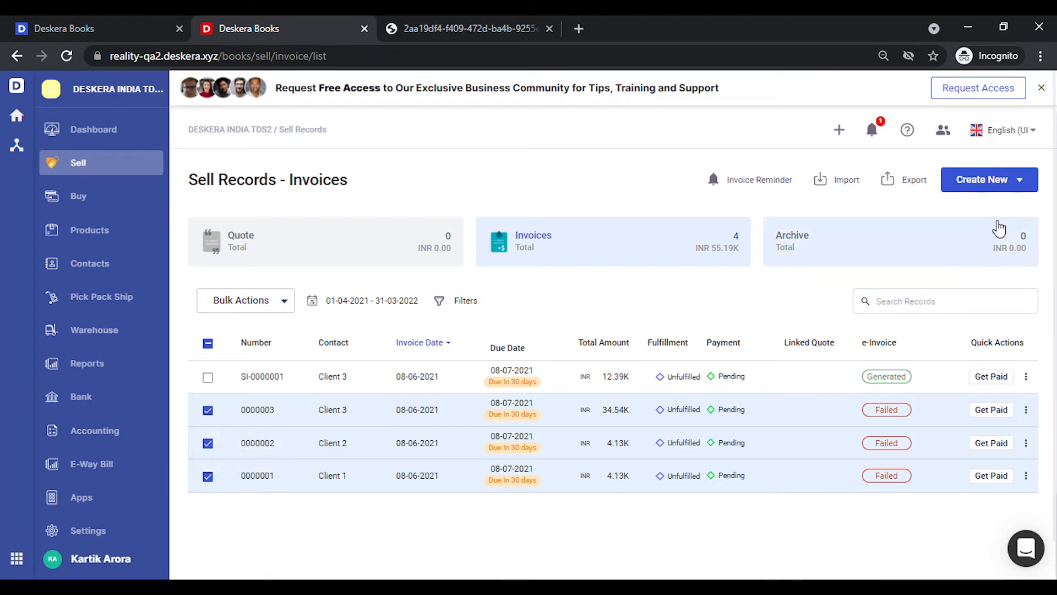
Step: Start a new sales invoice billed to Royalty Contact
left_click(989, 179)
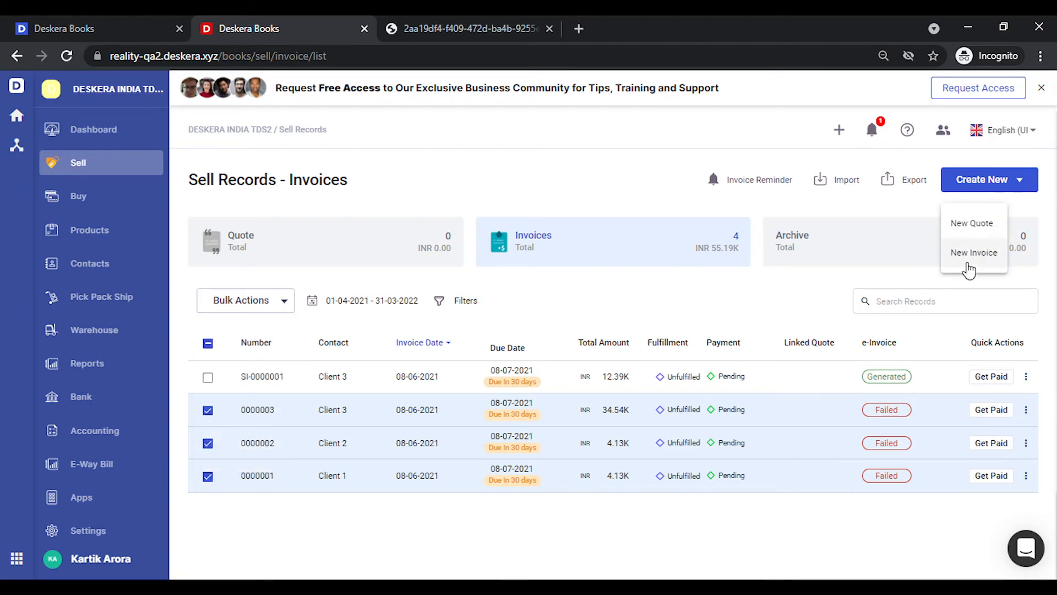
left_click(973, 252)
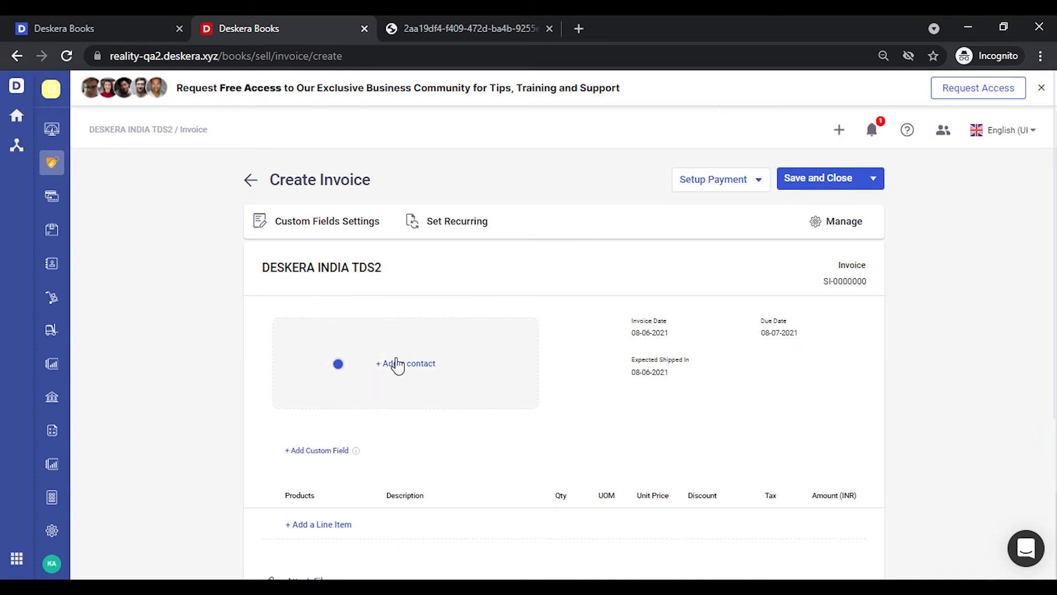
left_click(406, 362)
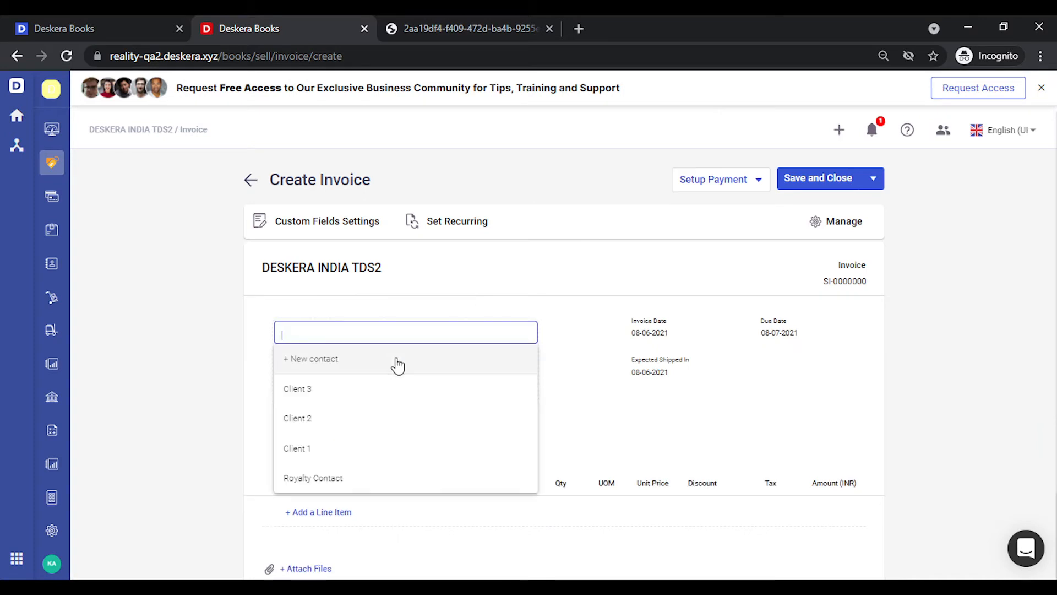
left_click(312, 477)
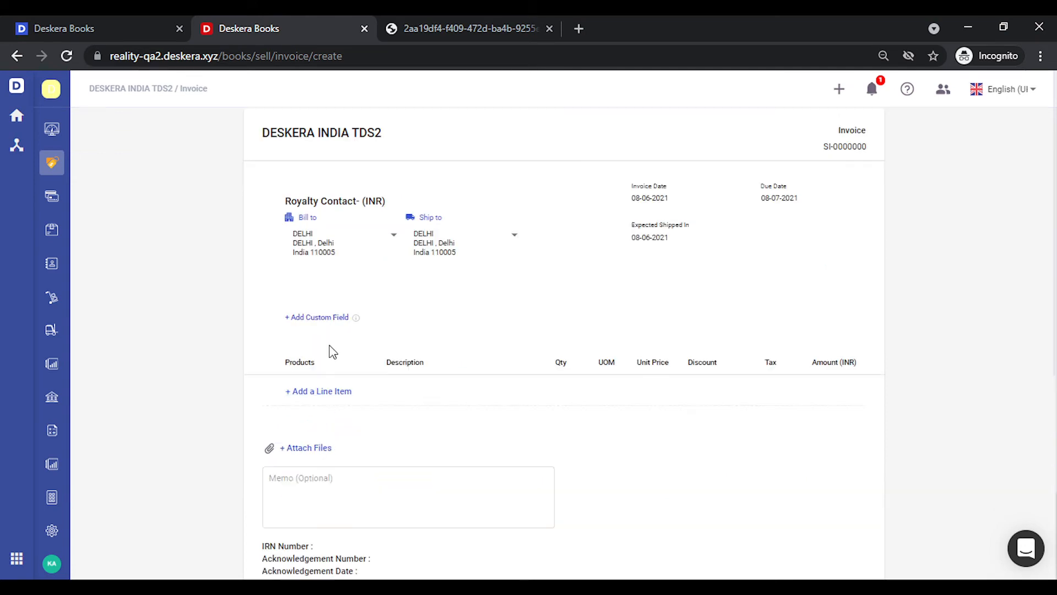
Step: Add an ADVERTISING SERVICES line with unit price 15000
left_click(317, 391)
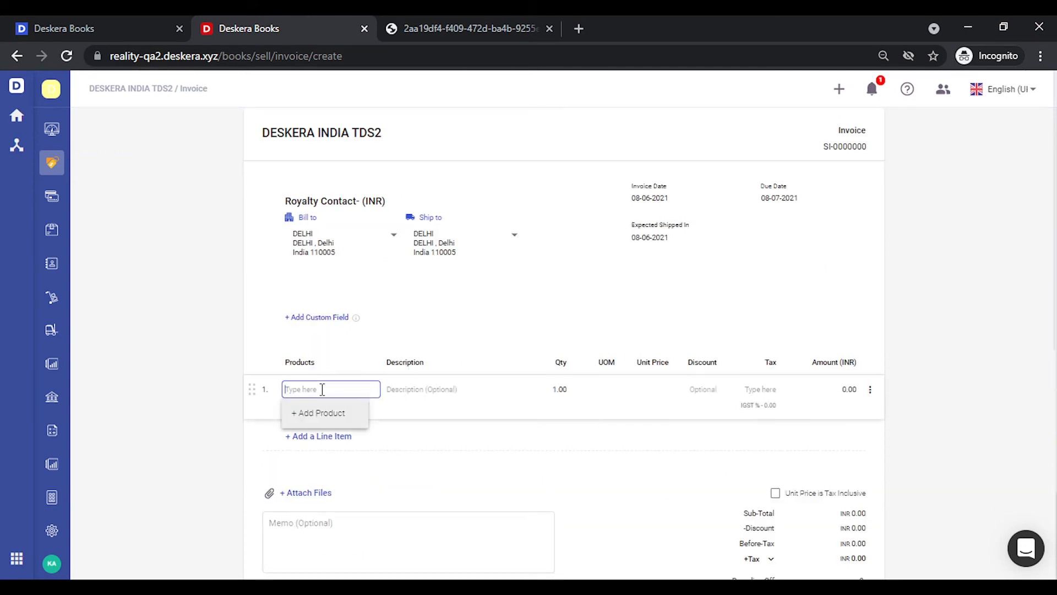
left_click(330, 389)
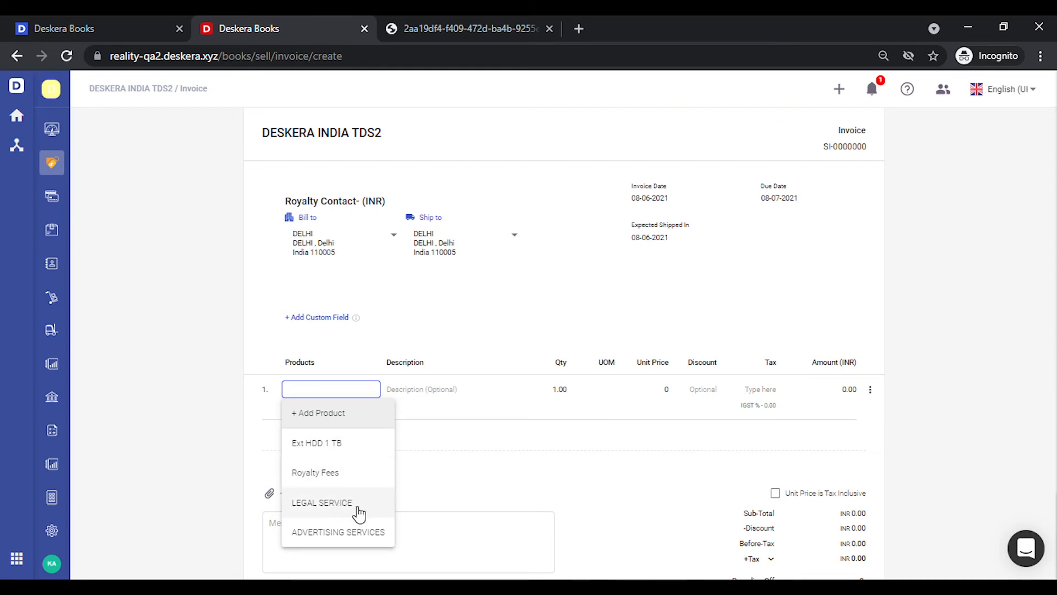
left_click(338, 531)
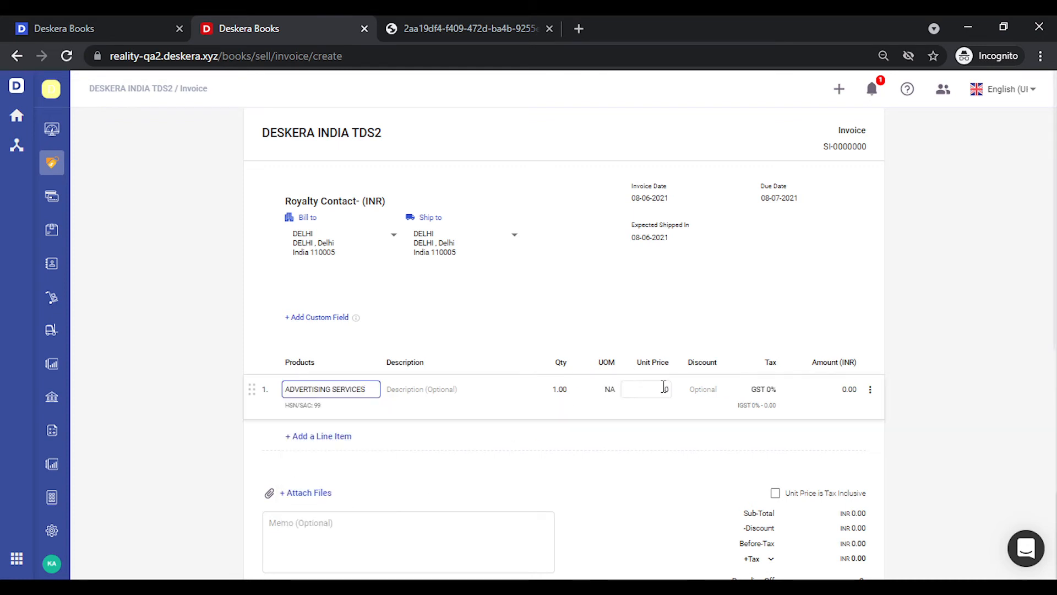
left_click(644, 389)
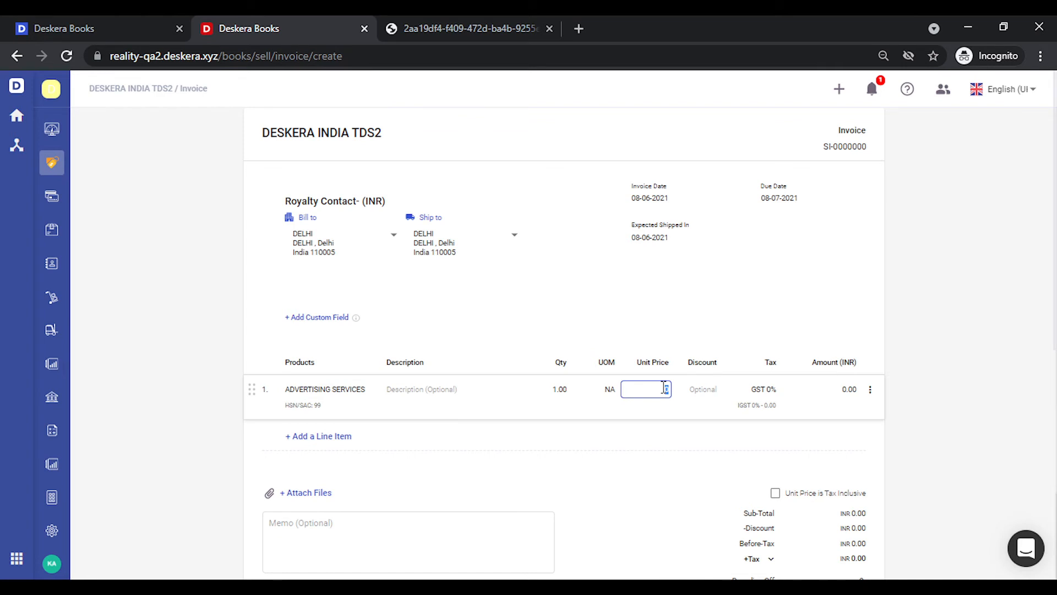
type("150000.00")
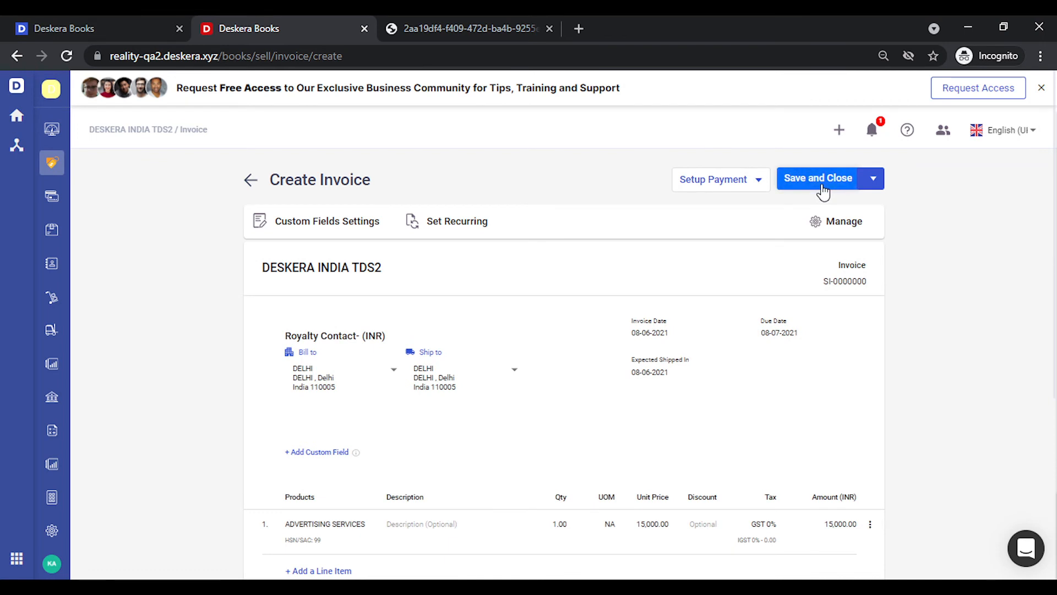
Step: Save invoice SI-0000002 and generate its e-invoice, which returns missing GSTIN and state code errors
left_click(817, 178)
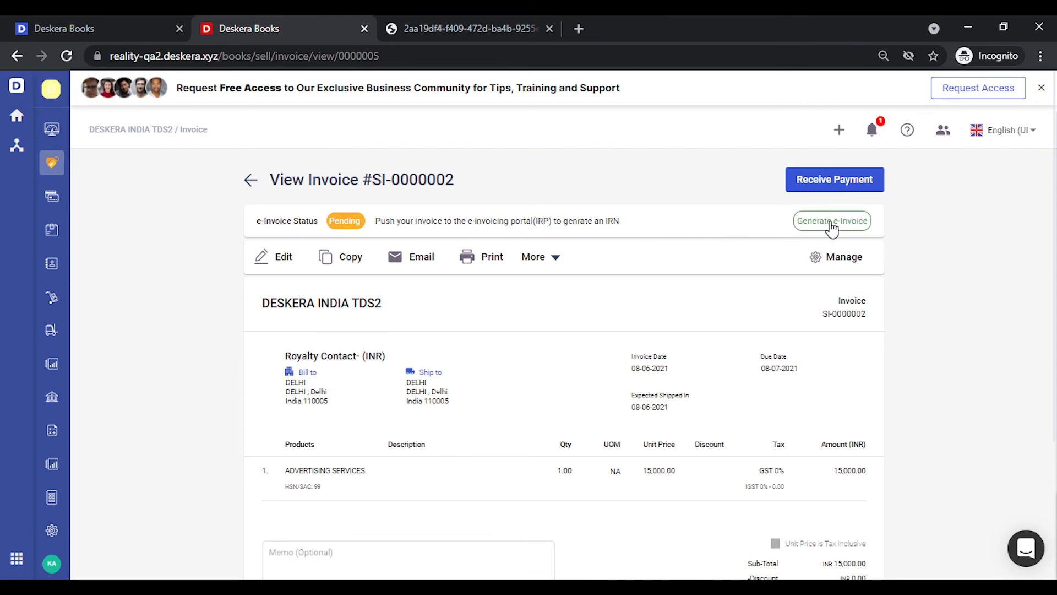
left_click(832, 220)
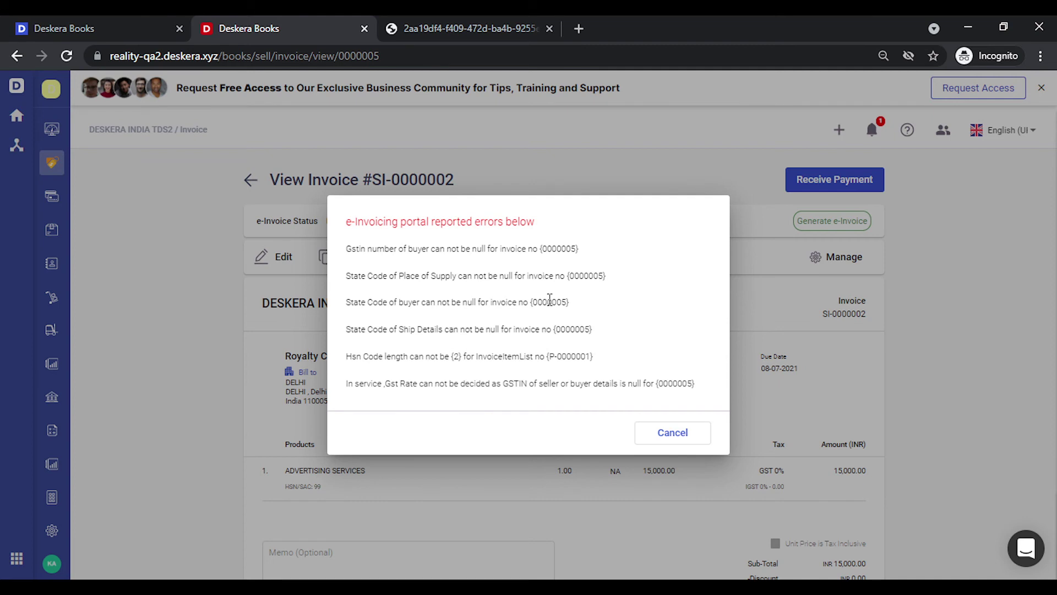
mouse_move(406, 290)
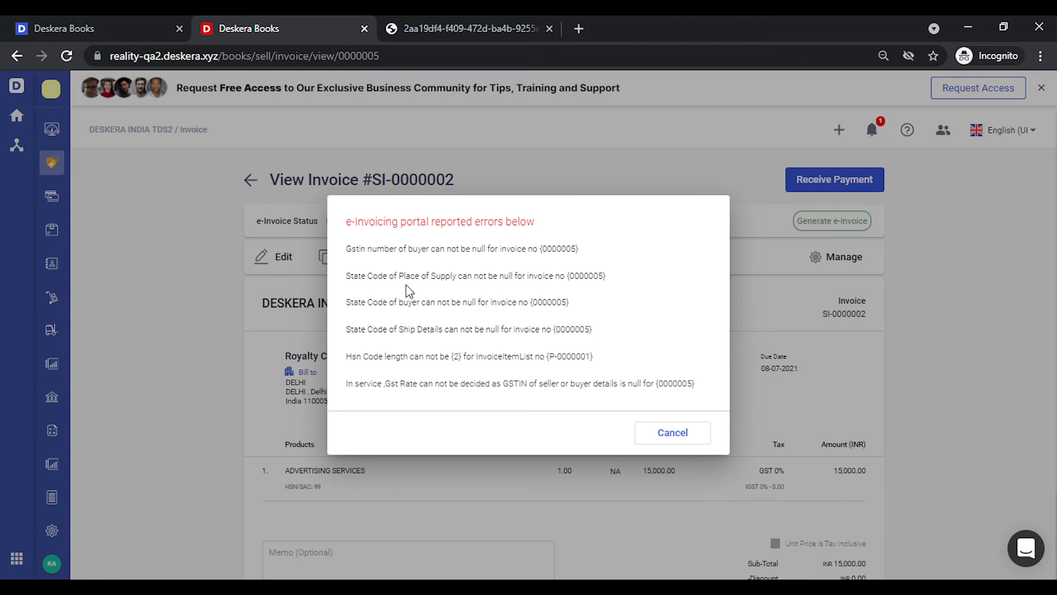
mouse_move(374, 346)
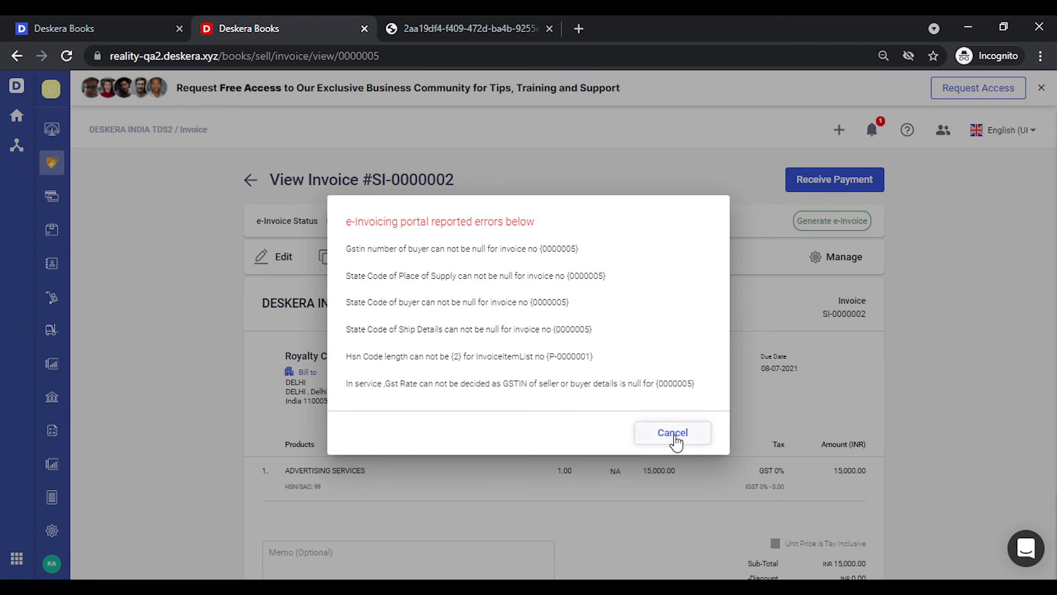
Step: Dismiss the errors, return to Invoices, and view invoice 0000003's failure log listing 0000003, 0000002 and 0000001
left_click(671, 432)
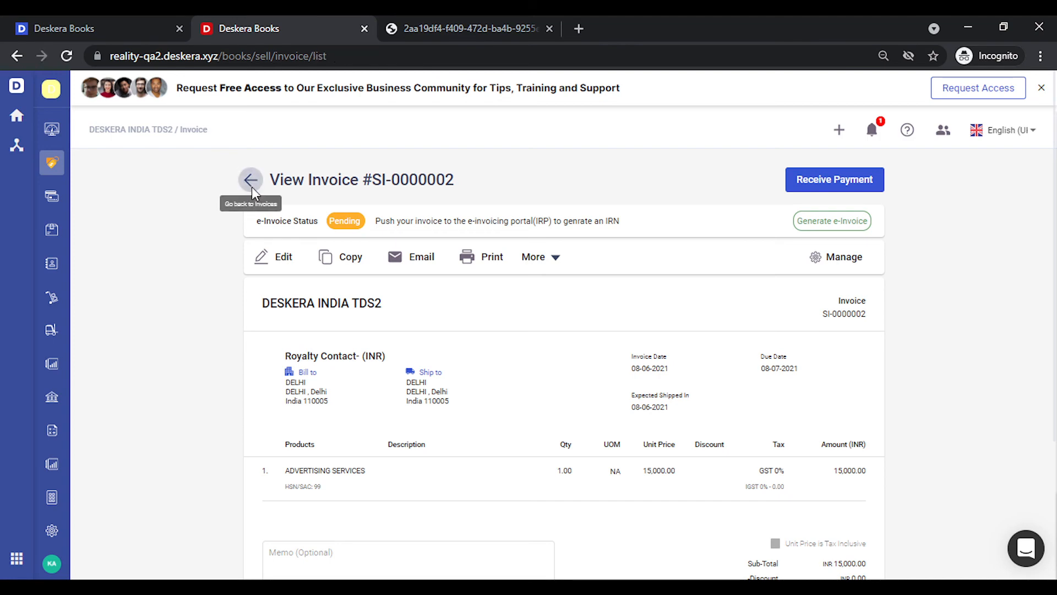
left_click(250, 179)
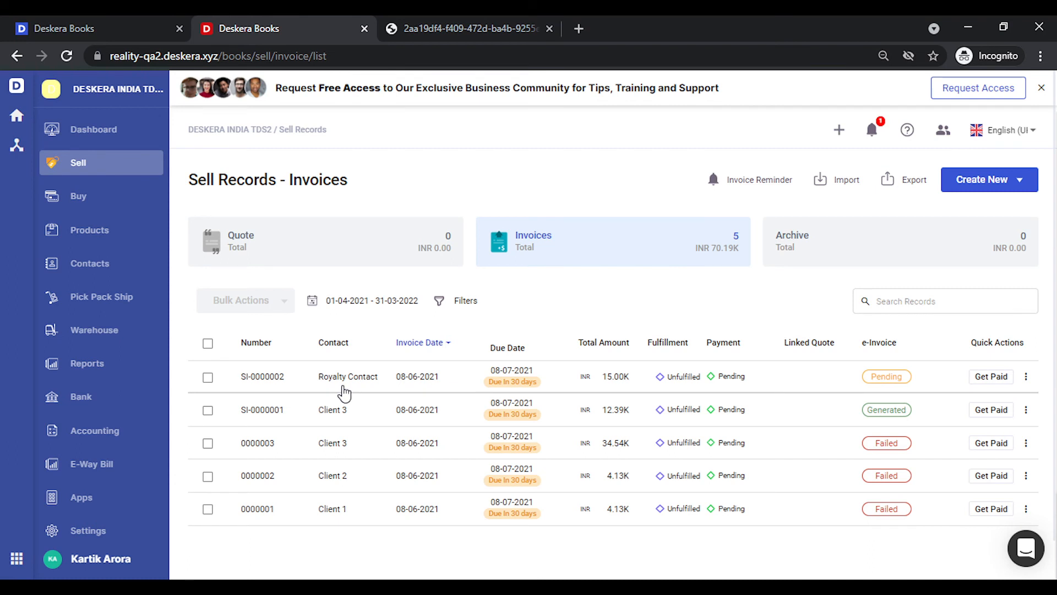
mouse_move(1026, 377)
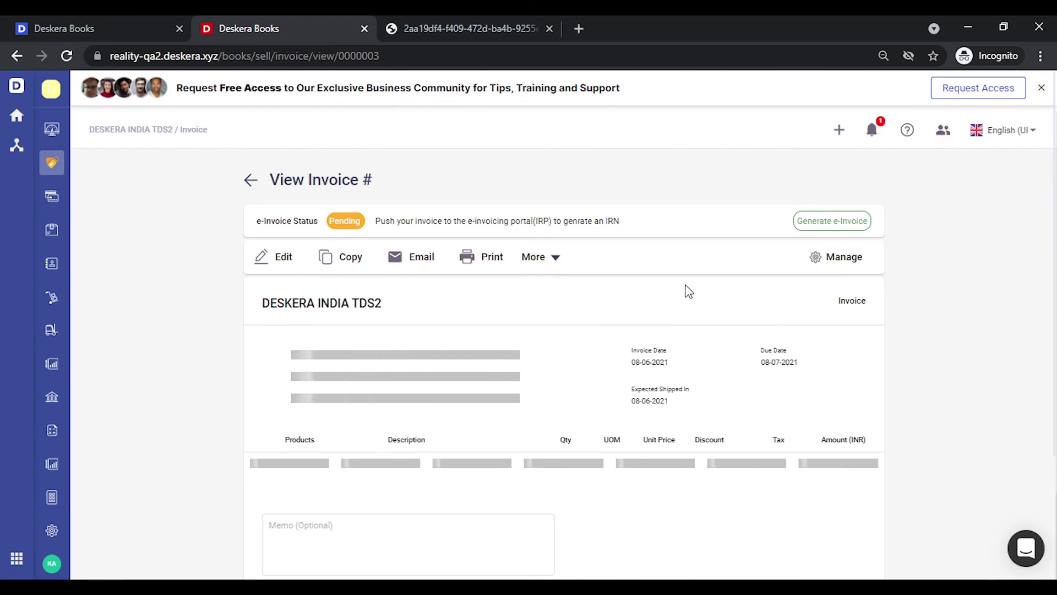
left_click(833, 220)
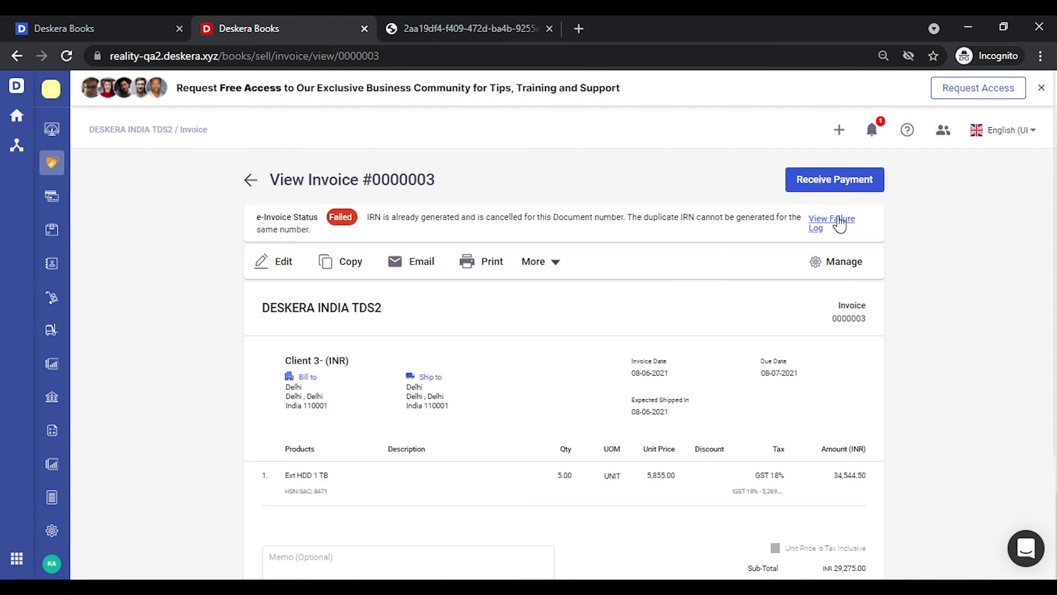
left_click(831, 223)
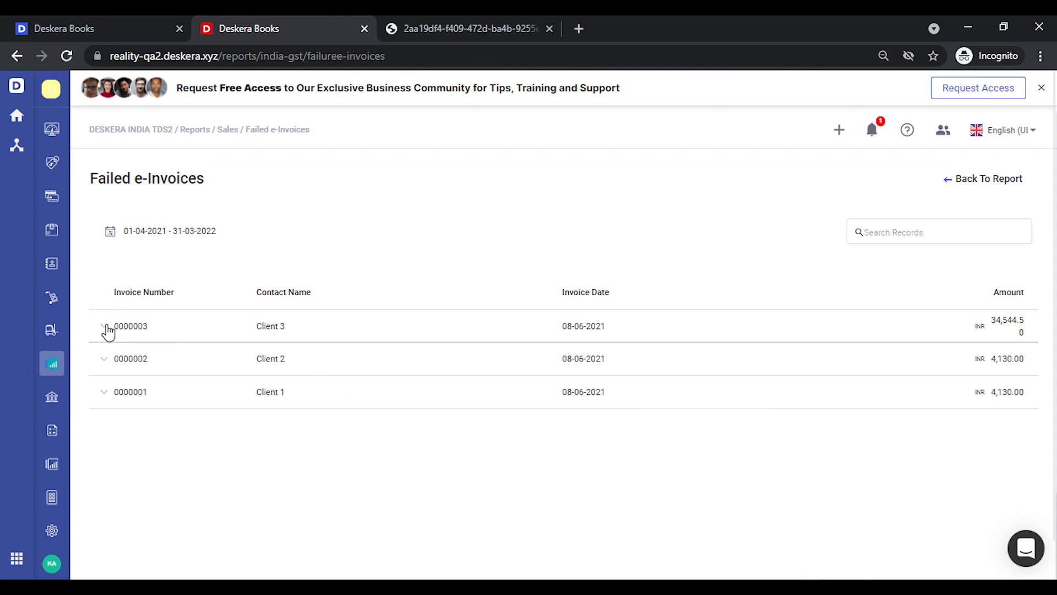
Step: Read invoice 0000003's duplicate-IRN remark in the Failed e-Invoices report, then go to the Dashboard
left_click(105, 326)
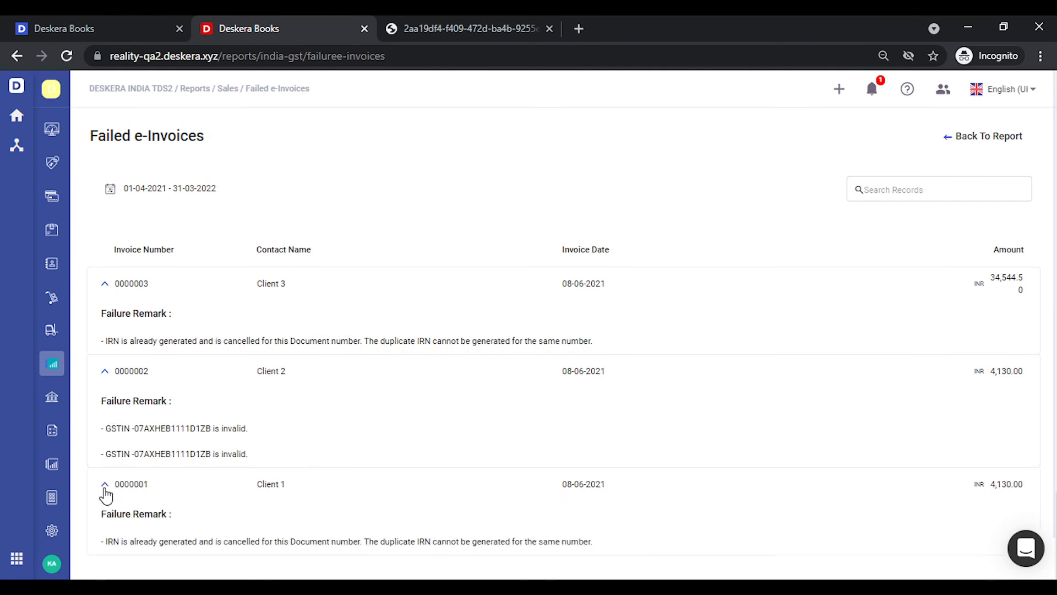
mouse_move(256, 495)
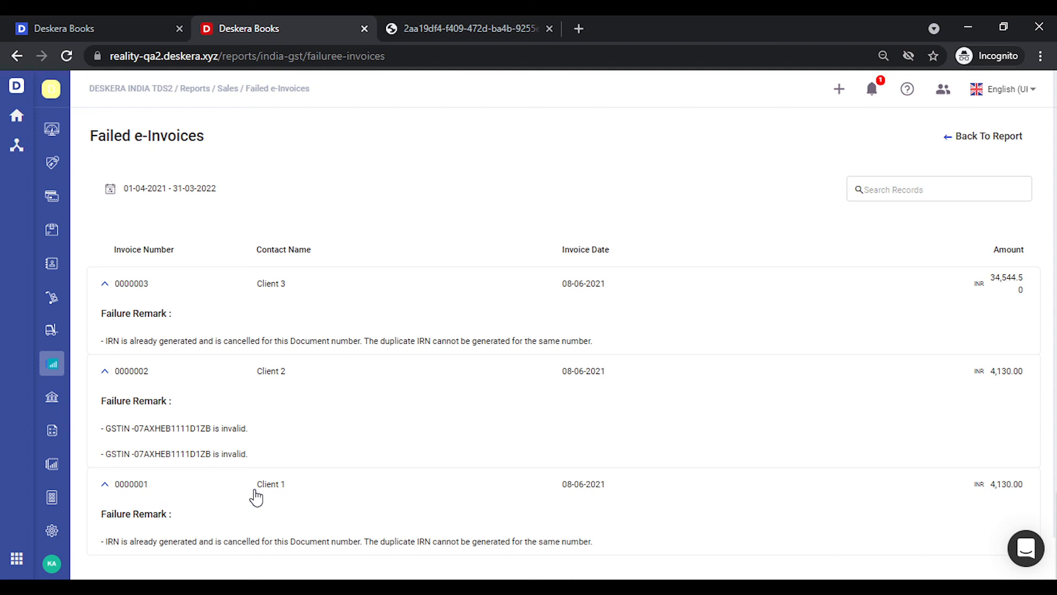
mouse_move(51, 130)
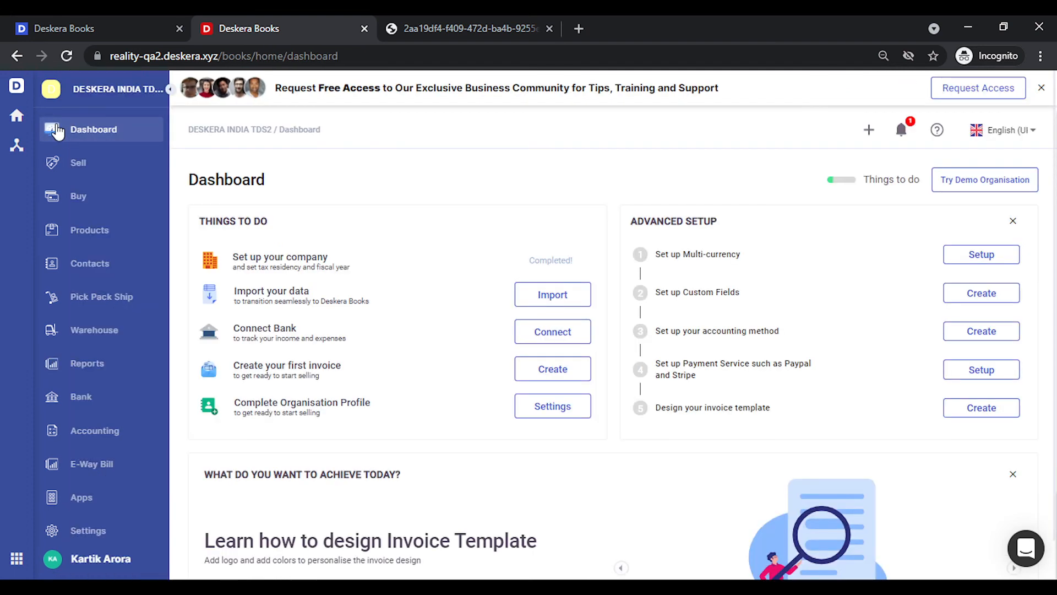
left_click(981, 330)
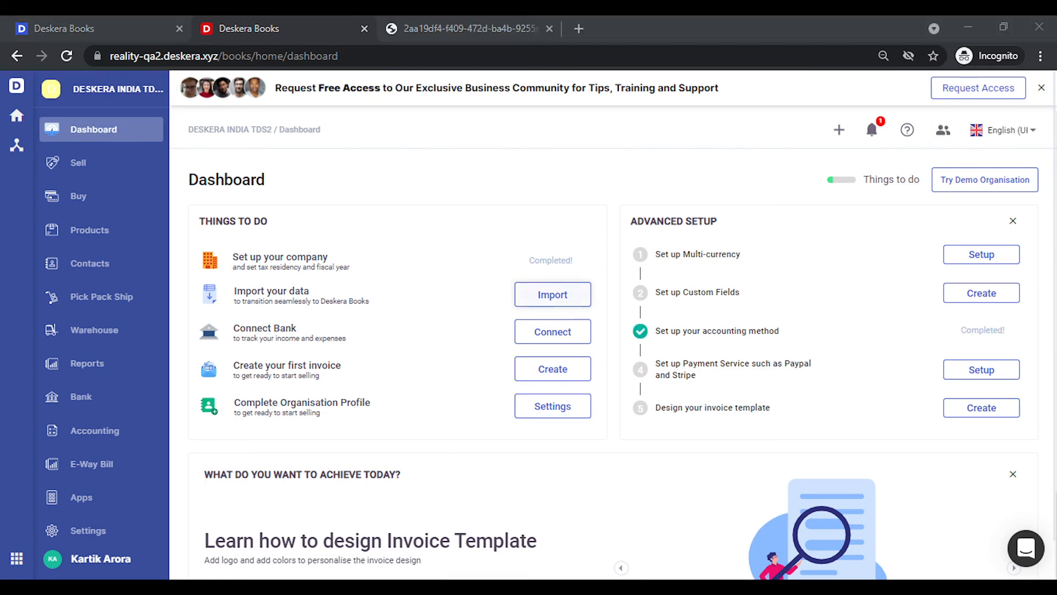